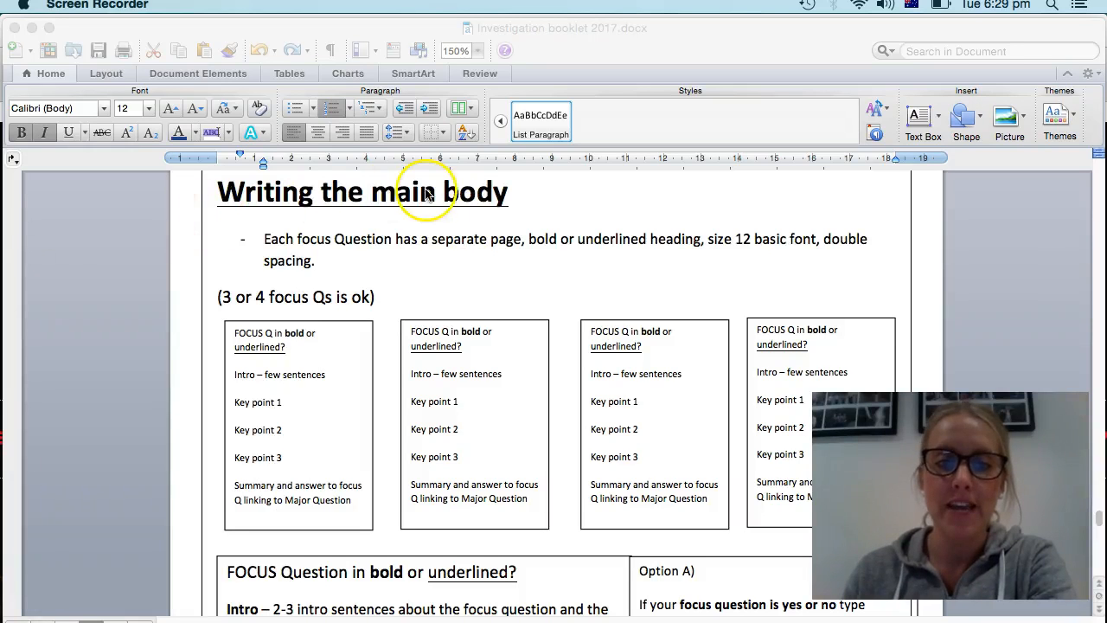
mouse_move(571, 186)
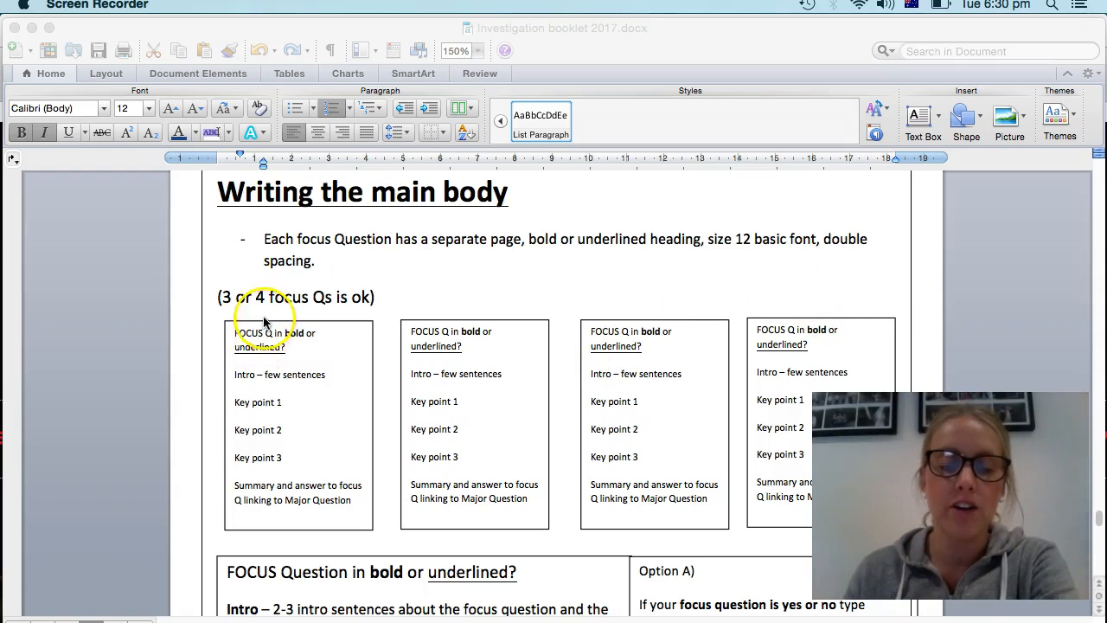
mouse_move(627, 397)
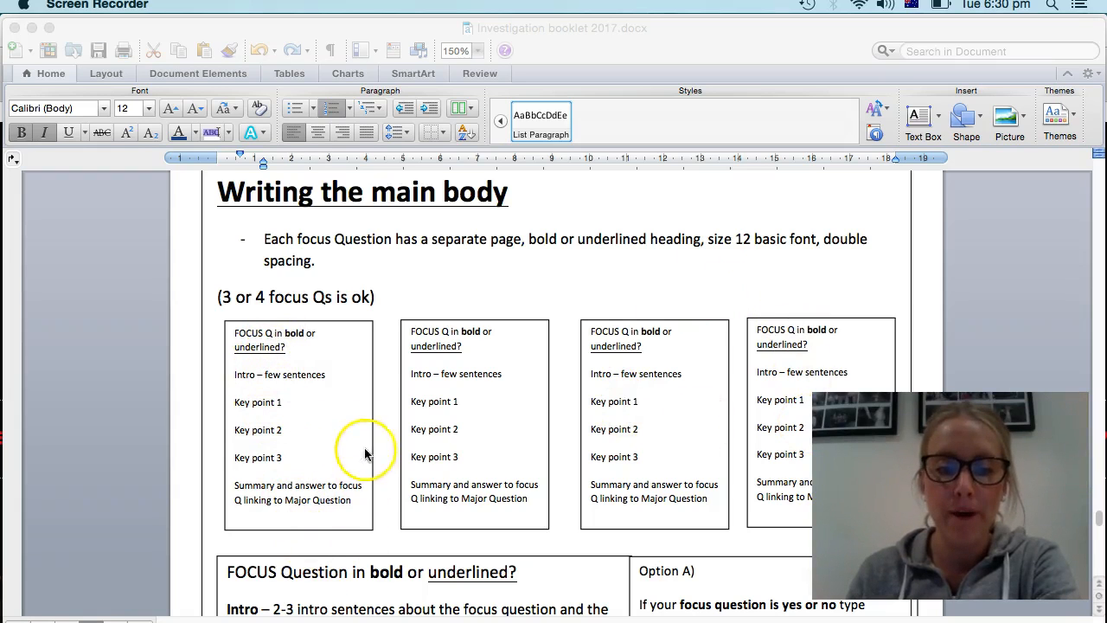
mouse_move(585, 365)
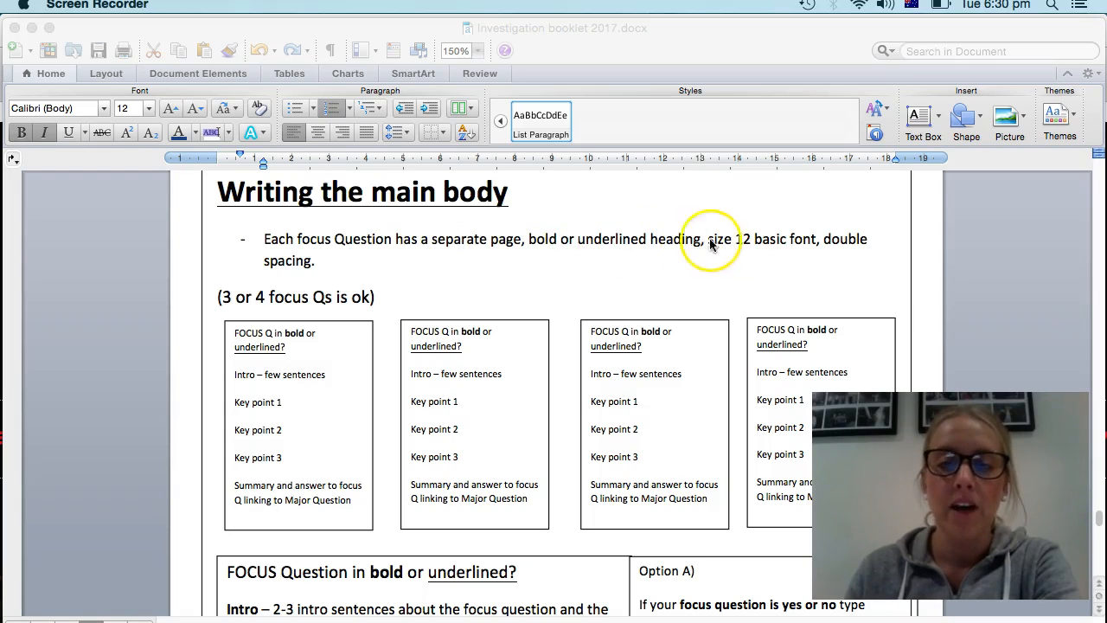
mouse_move(737, 251)
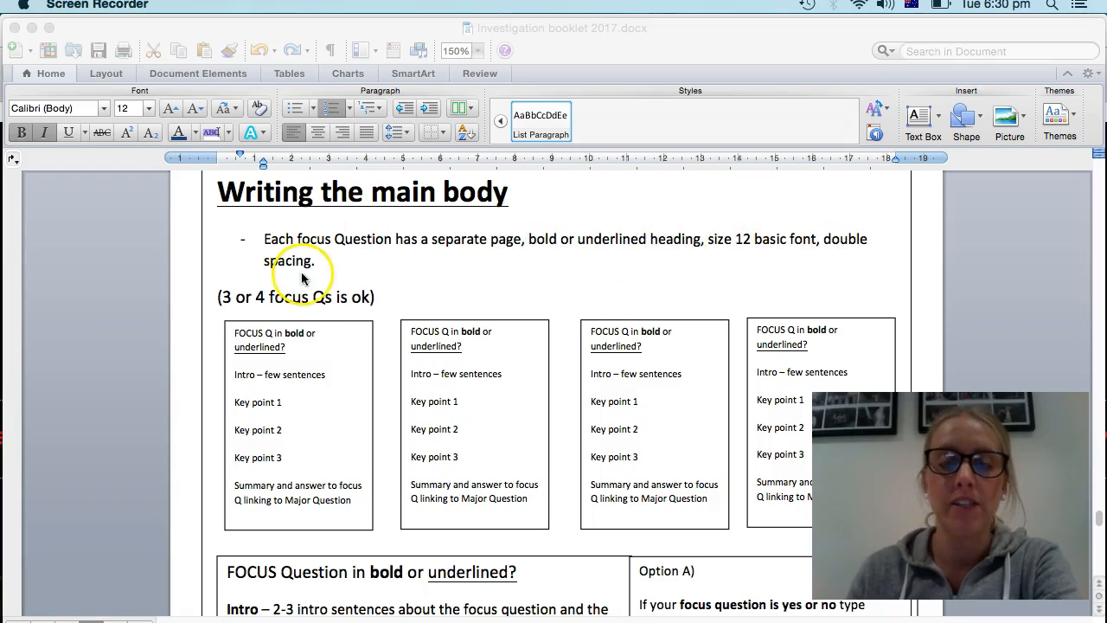
mouse_move(465, 337)
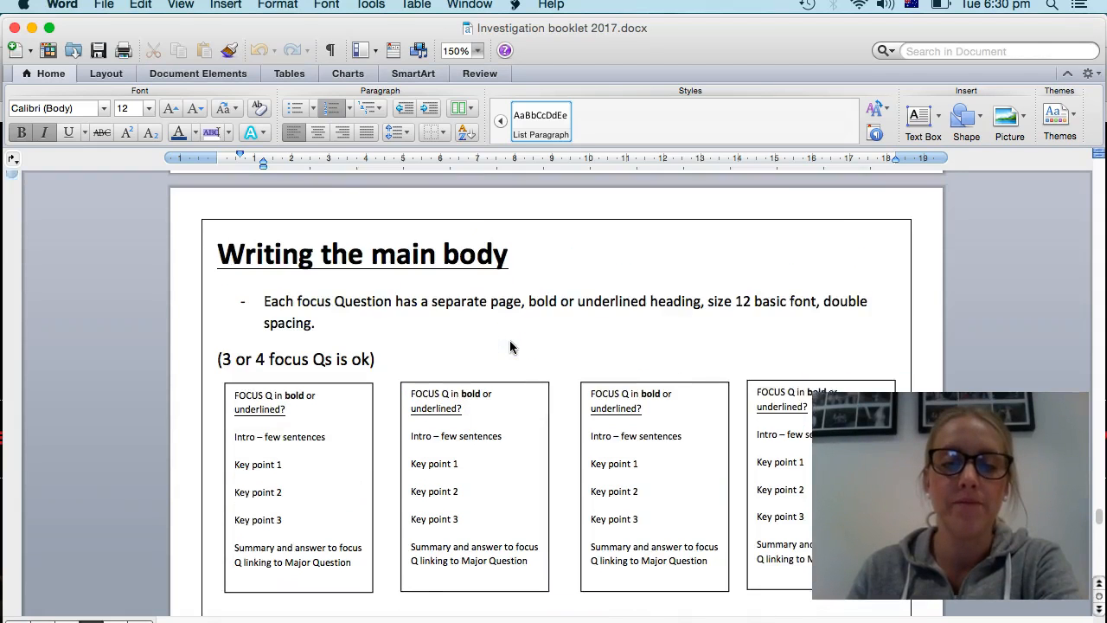
- Scroll down the booklet page to reach Option B's key points
scroll("down", 3)
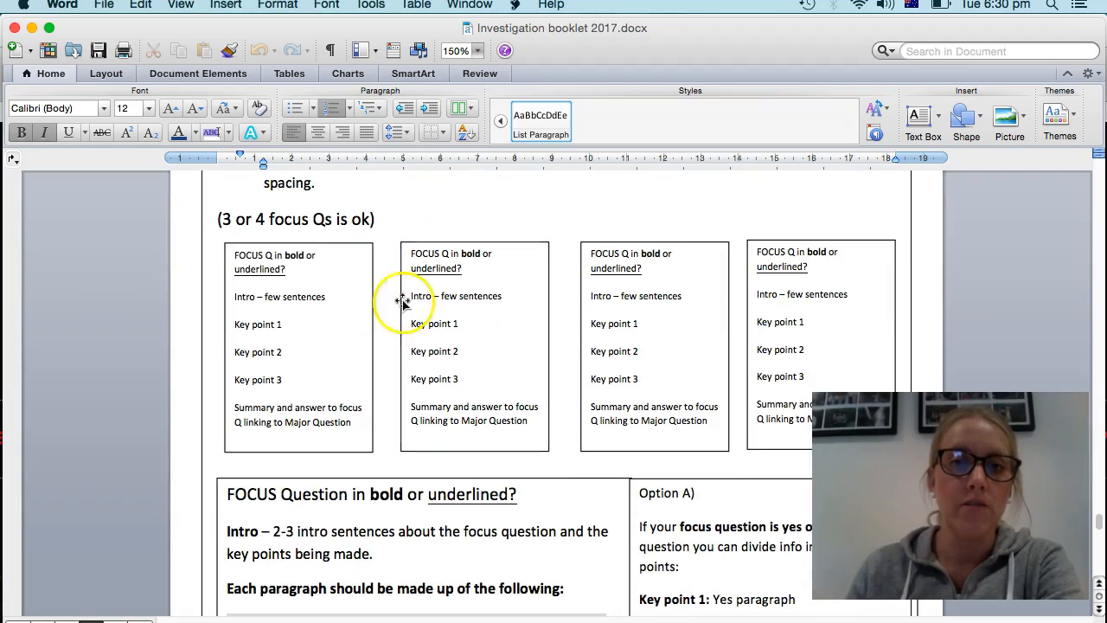
mouse_move(221, 407)
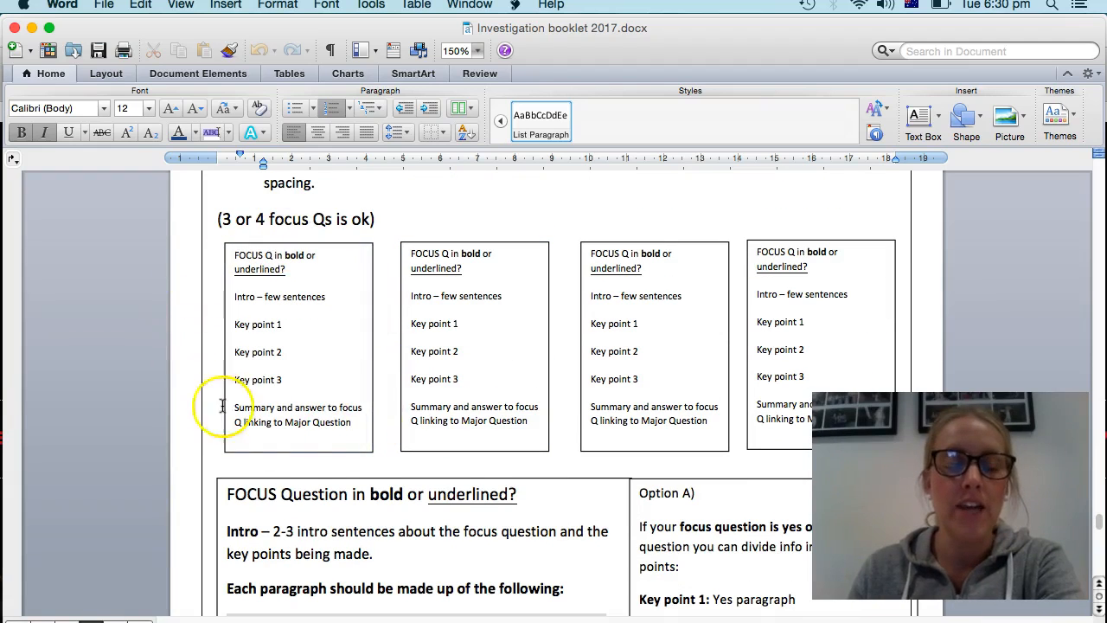
mouse_move(384, 463)
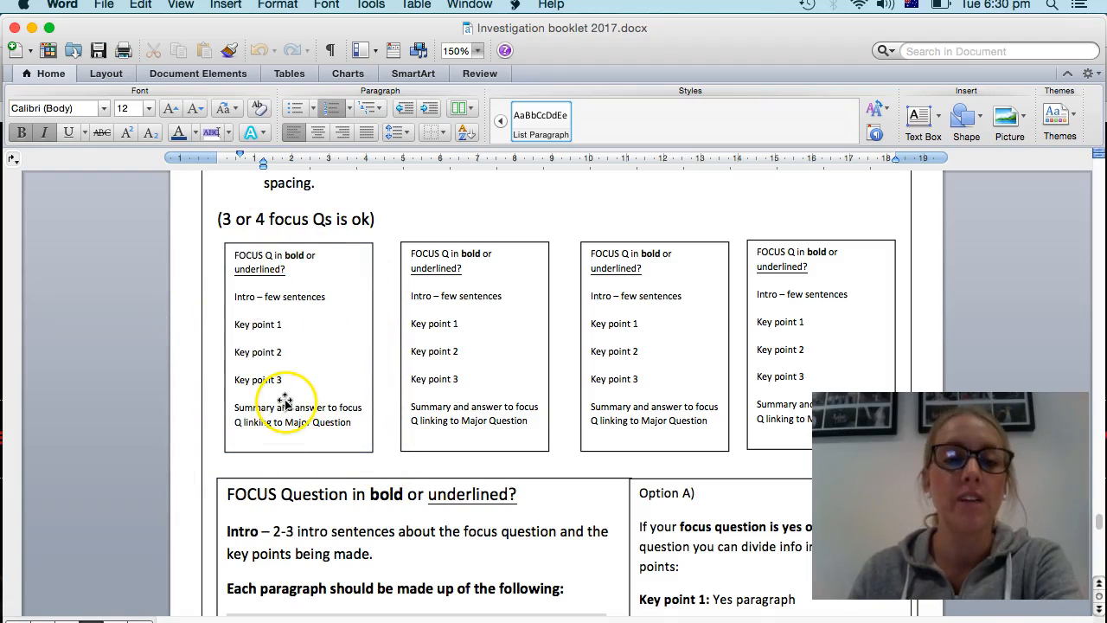
mouse_move(318, 270)
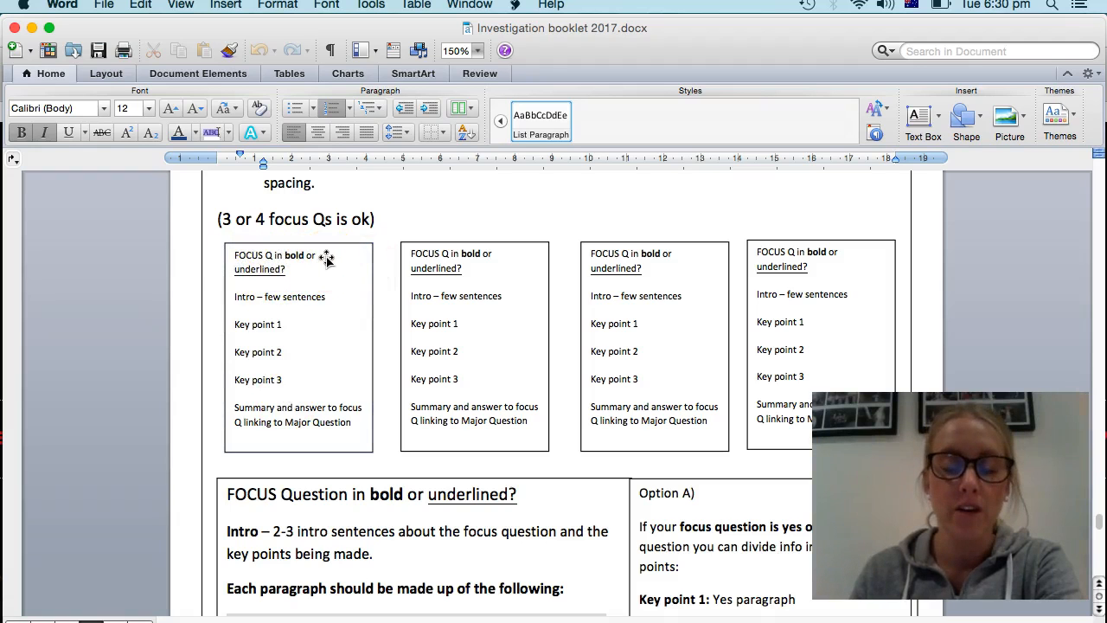
mouse_move(349, 301)
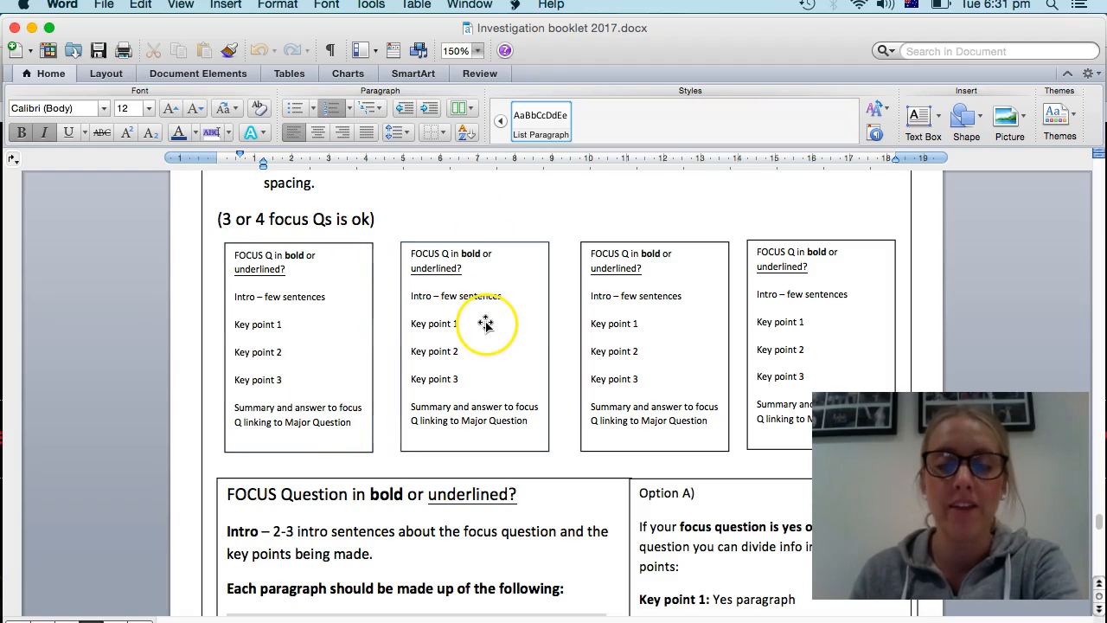
mouse_move(536, 388)
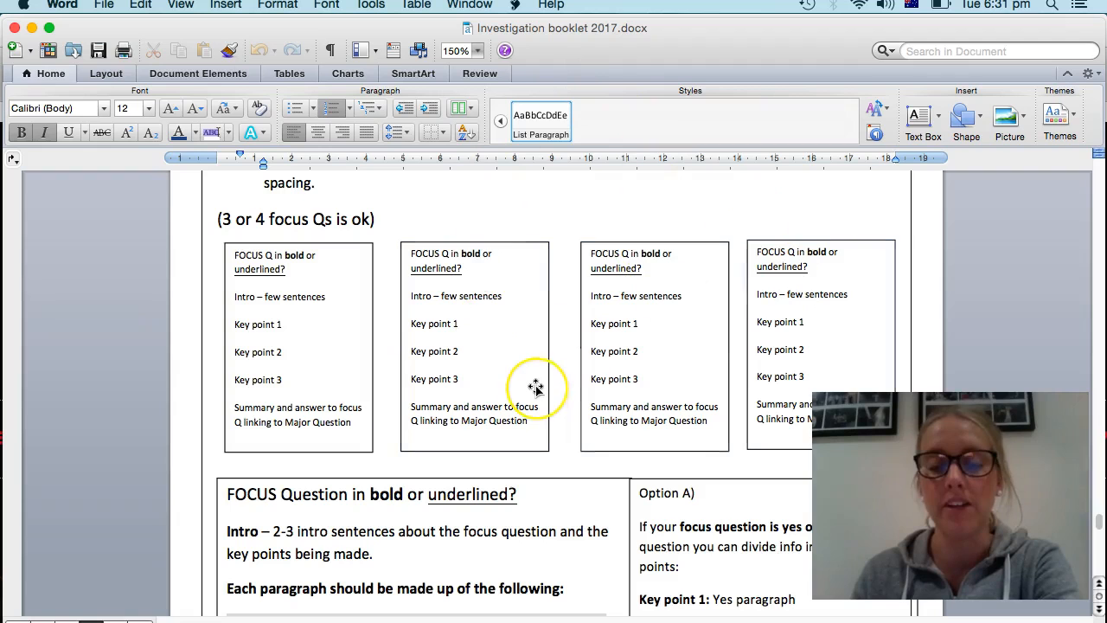
scroll("down", 3)
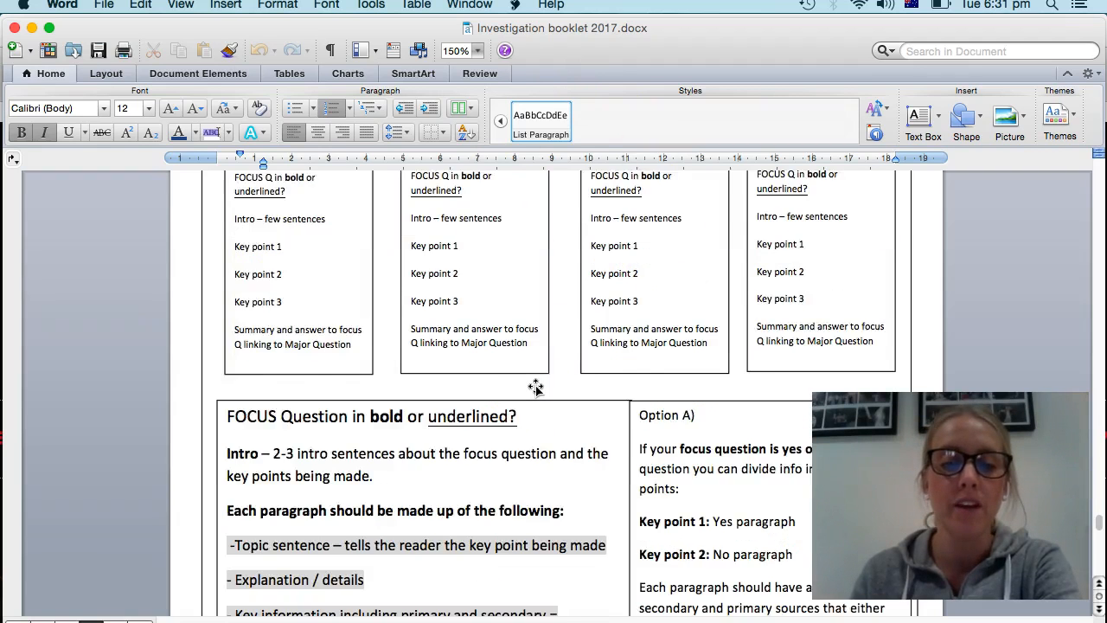
scroll("down", 3)
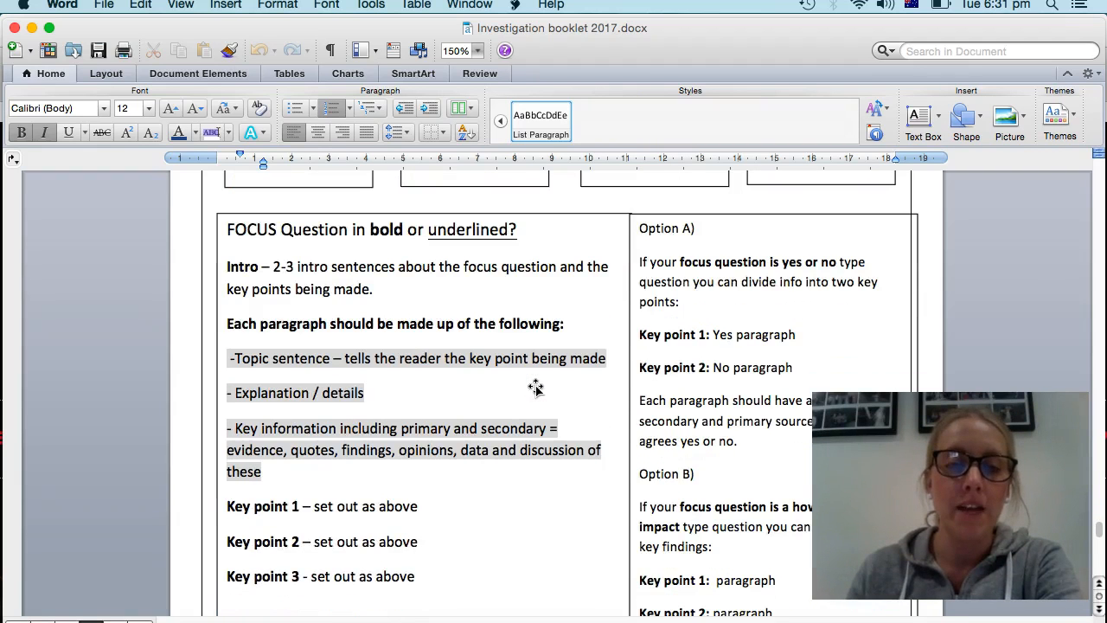
scroll("down", 3)
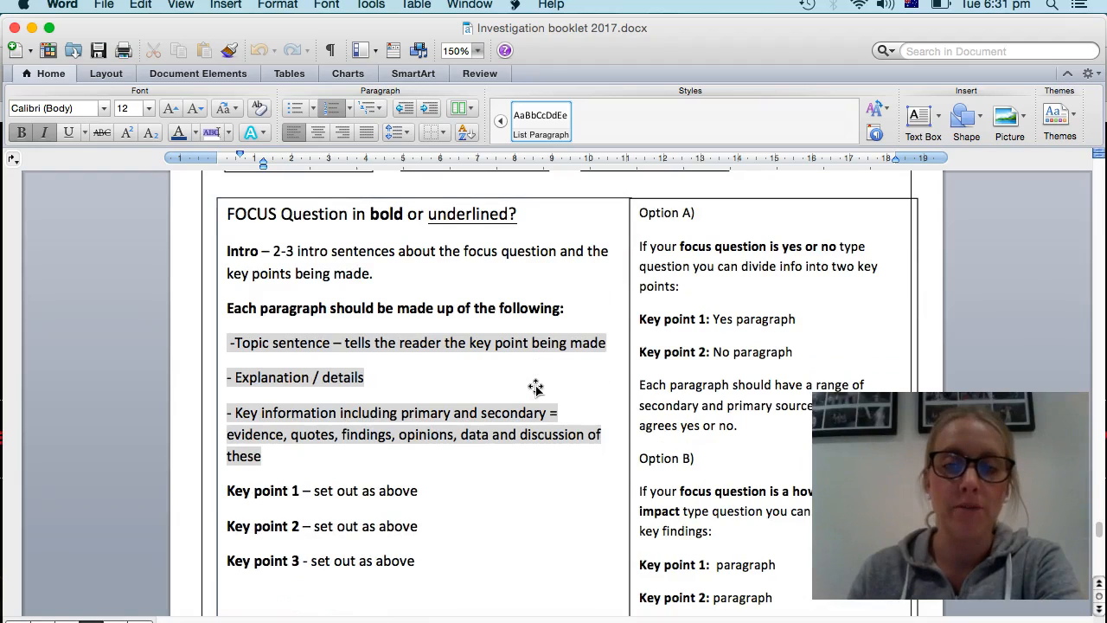
scroll("down", 3)
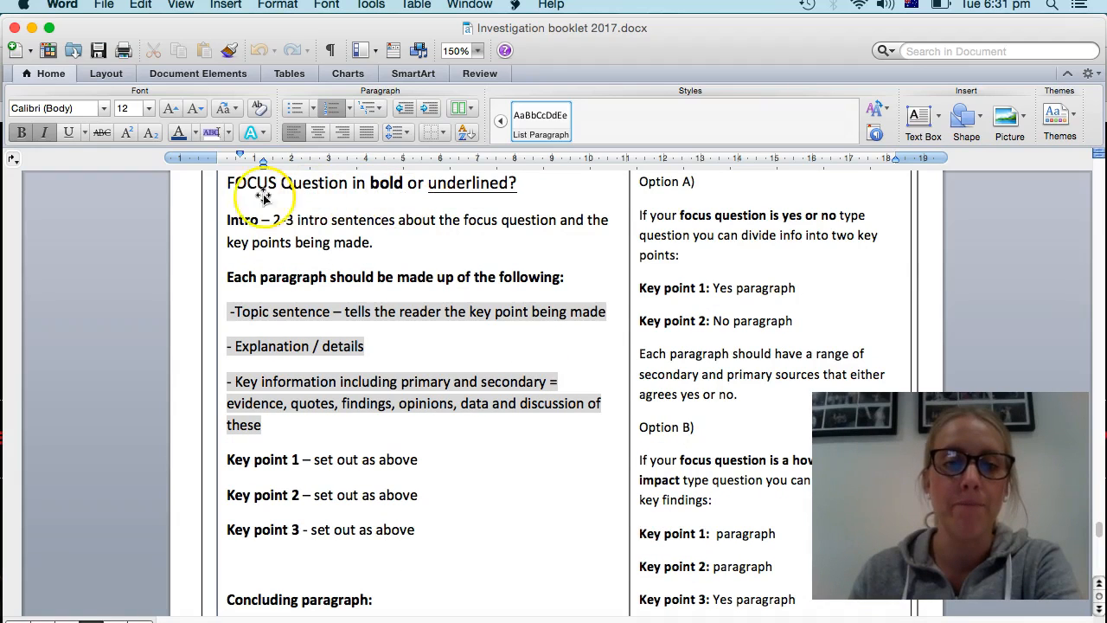
mouse_move(298, 233)
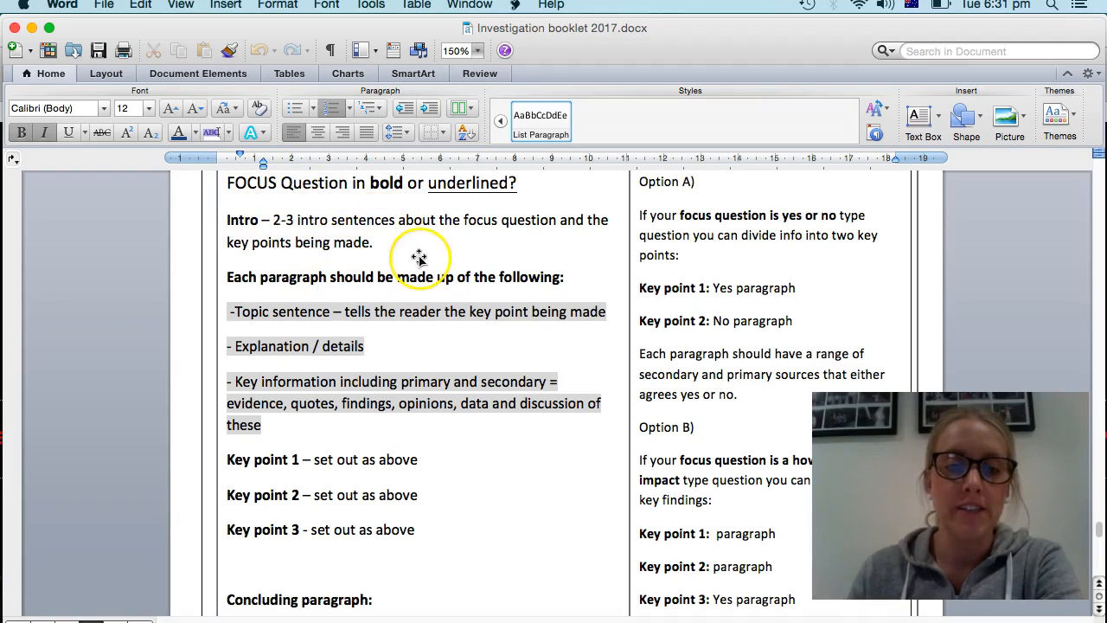
mouse_move(215, 228)
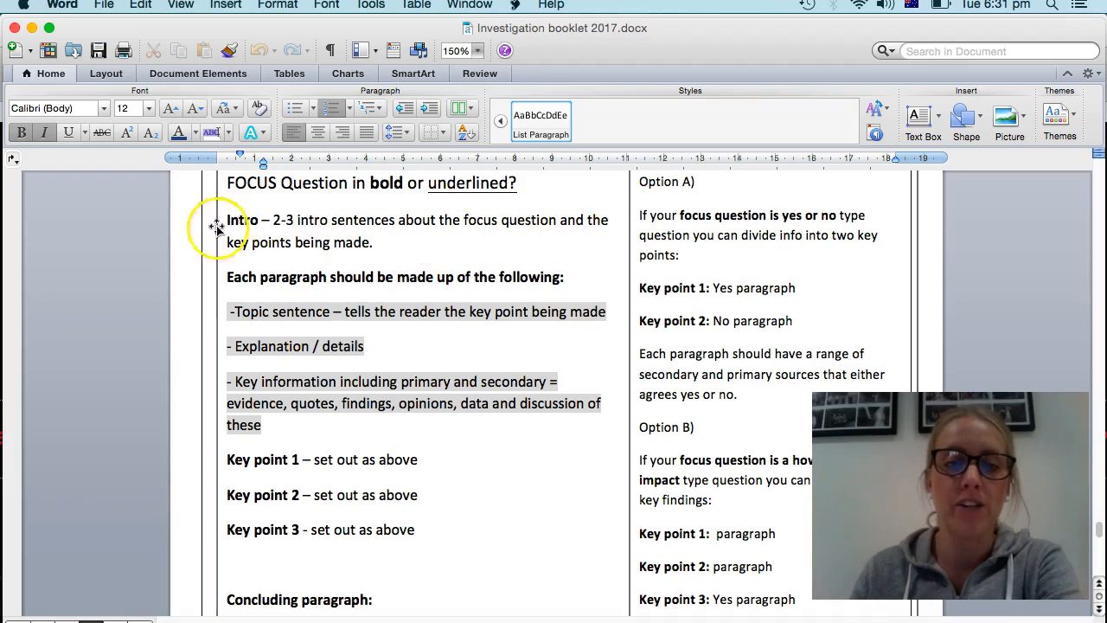
mouse_move(350, 256)
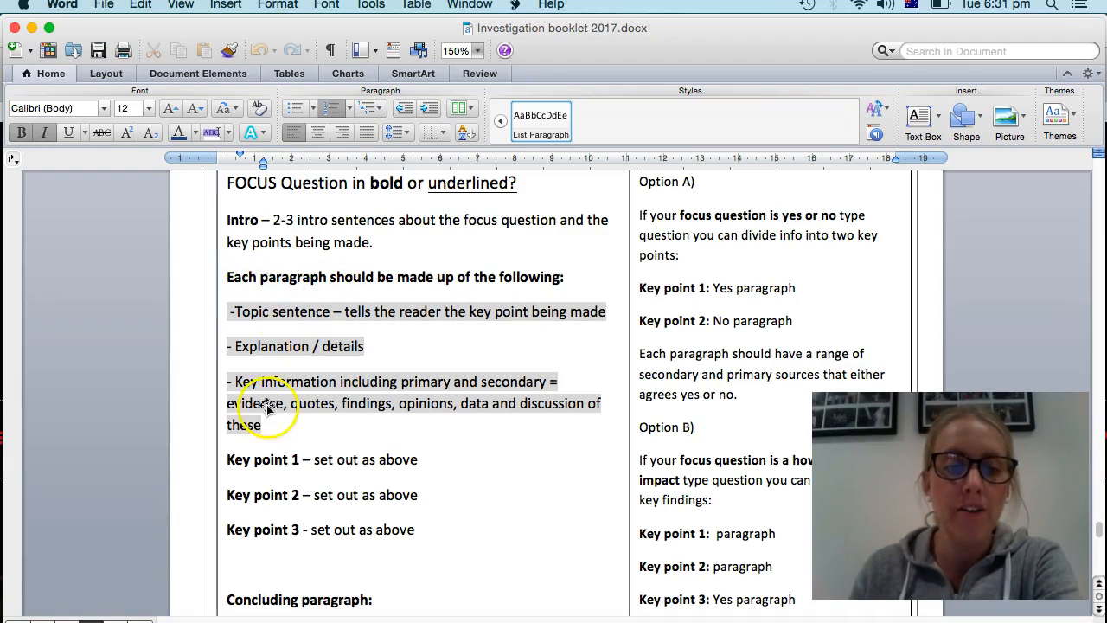
mouse_move(320, 312)
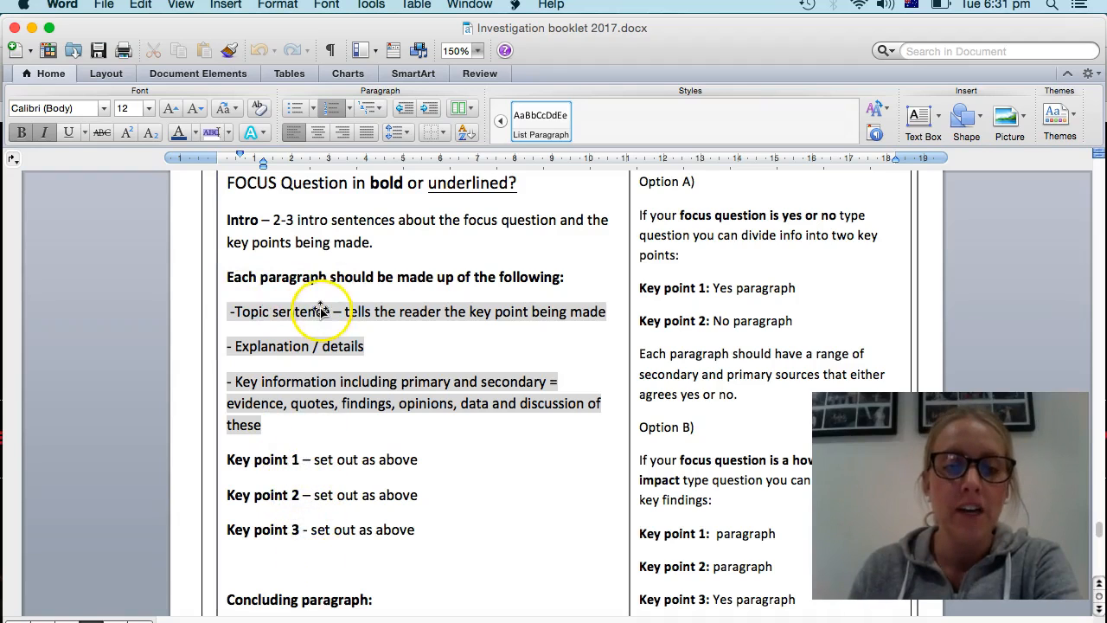
mouse_move(400, 331)
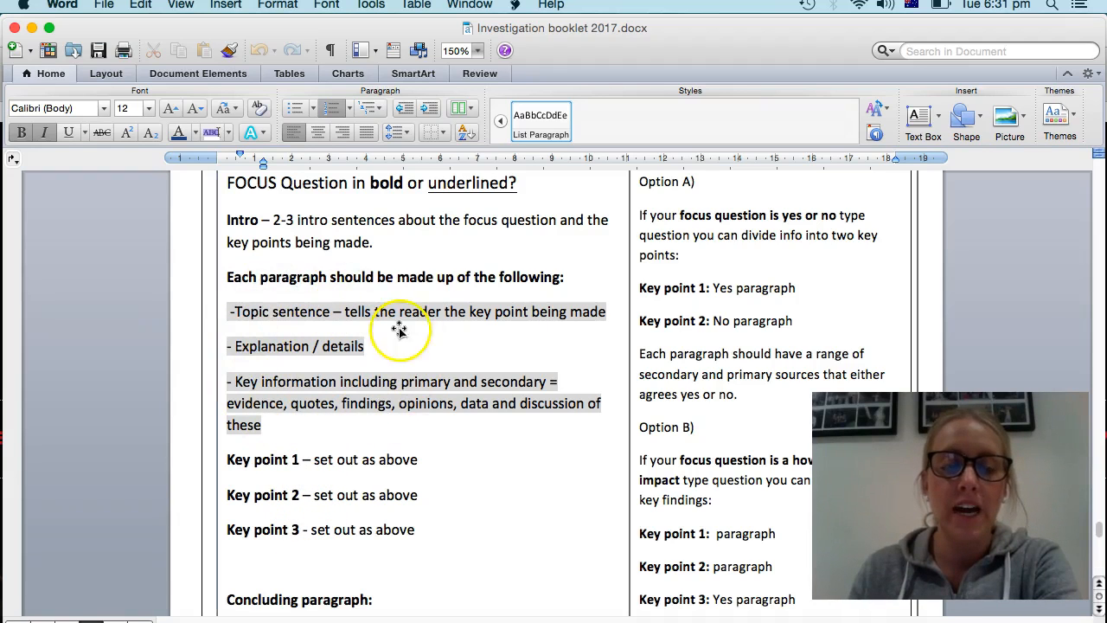
mouse_move(281, 297)
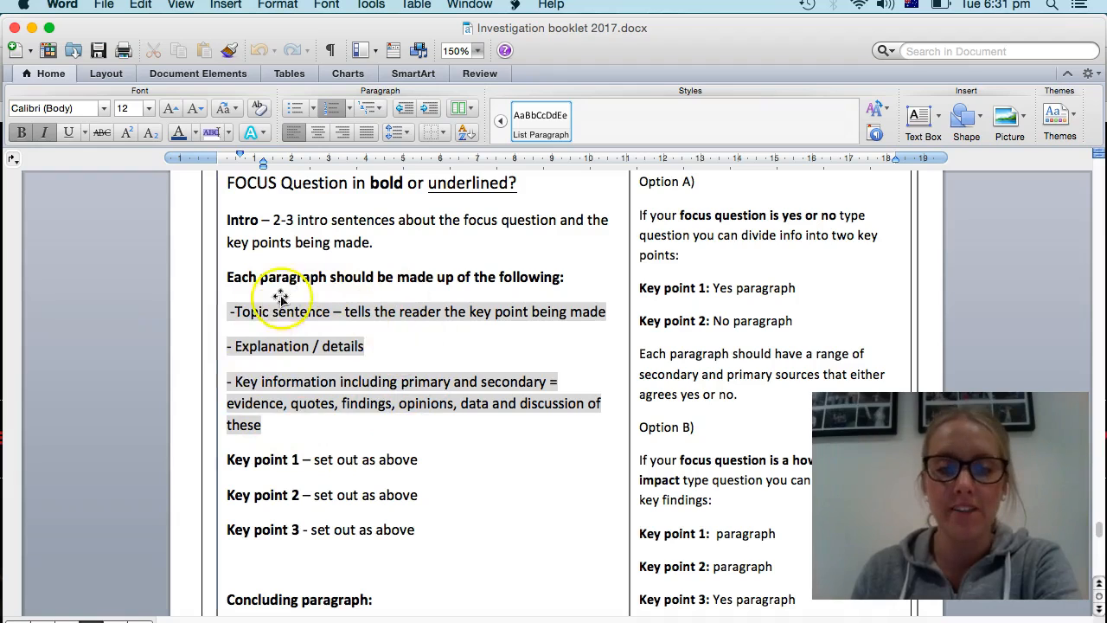
mouse_move(426, 432)
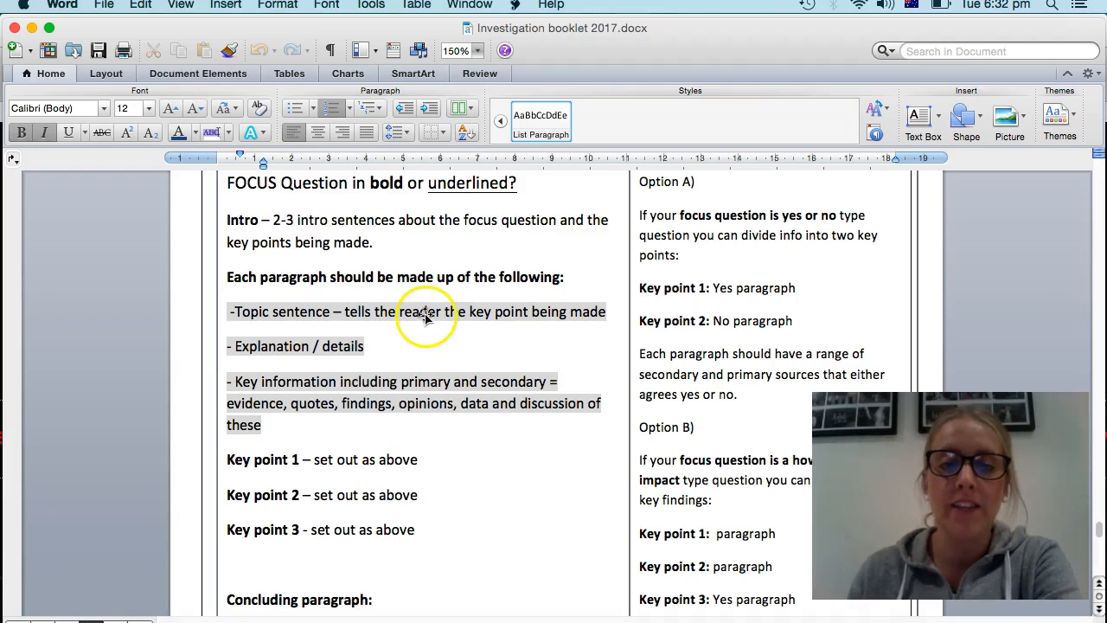
mouse_move(440, 415)
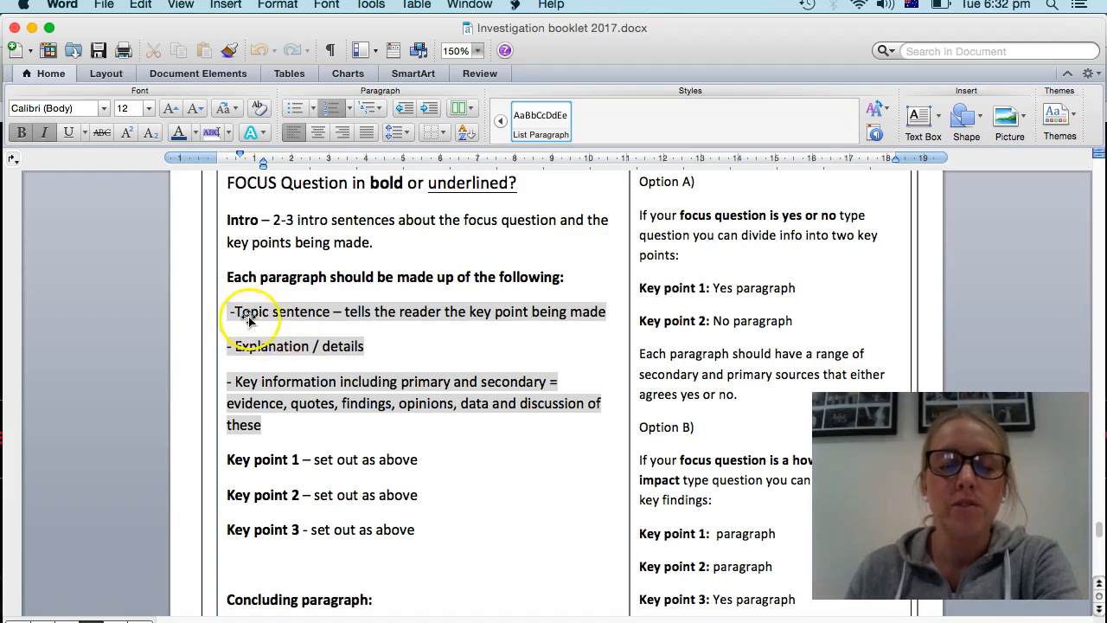
mouse_move(327, 311)
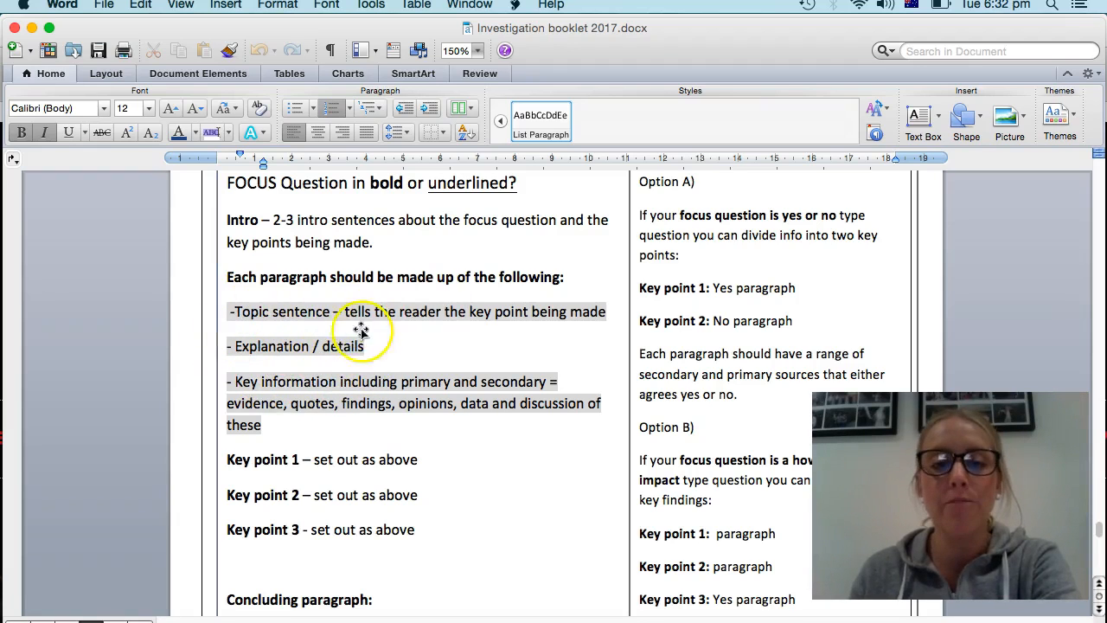
mouse_move(442, 323)
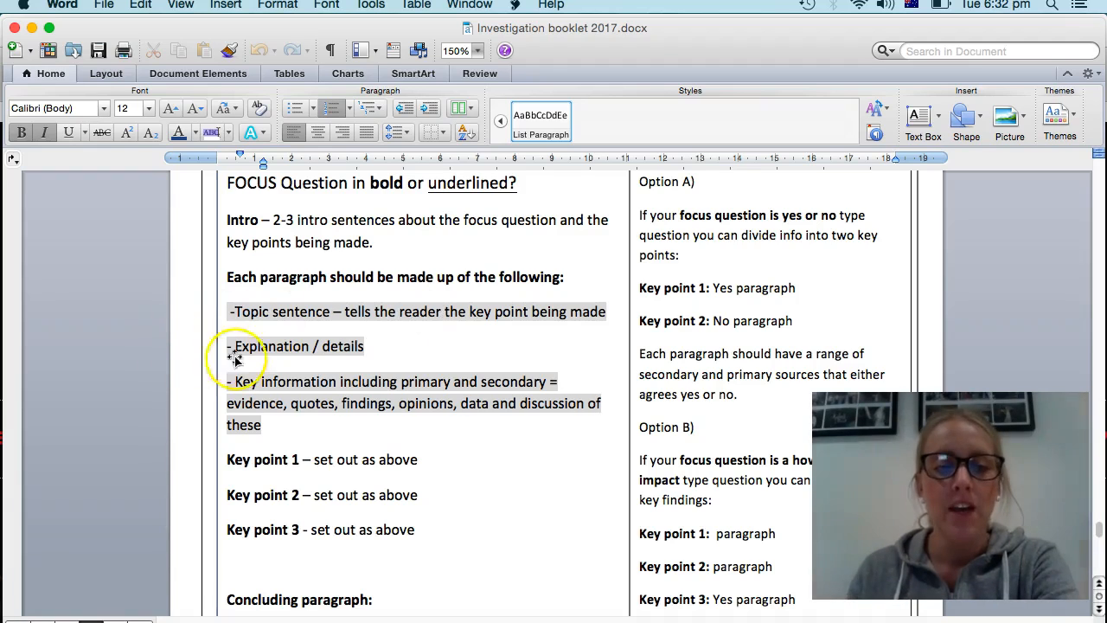
mouse_move(352, 362)
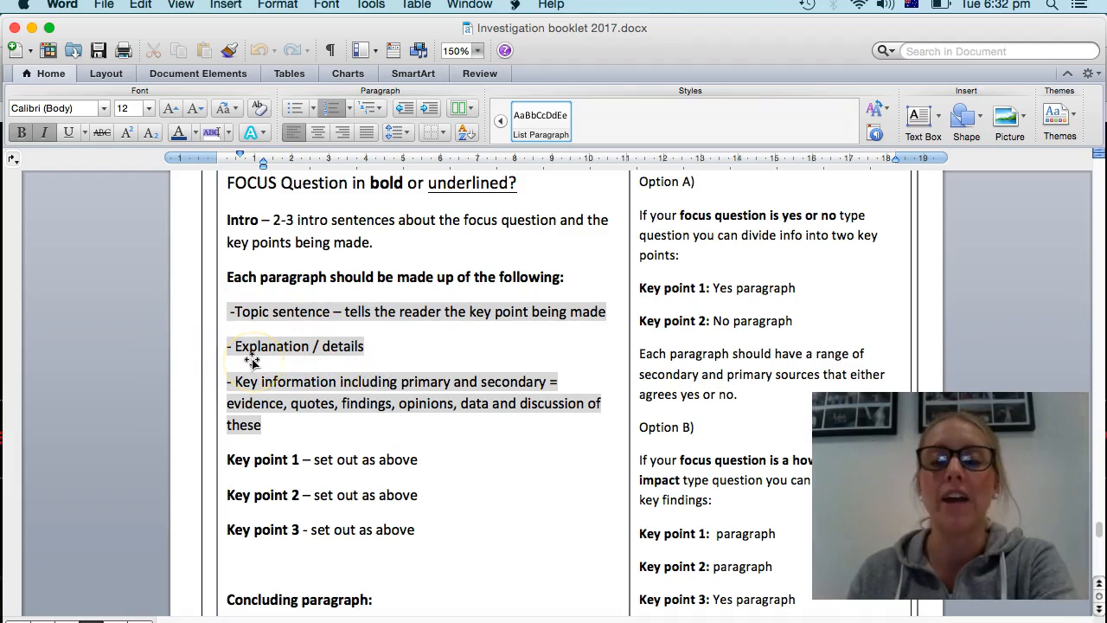
mouse_move(341, 380)
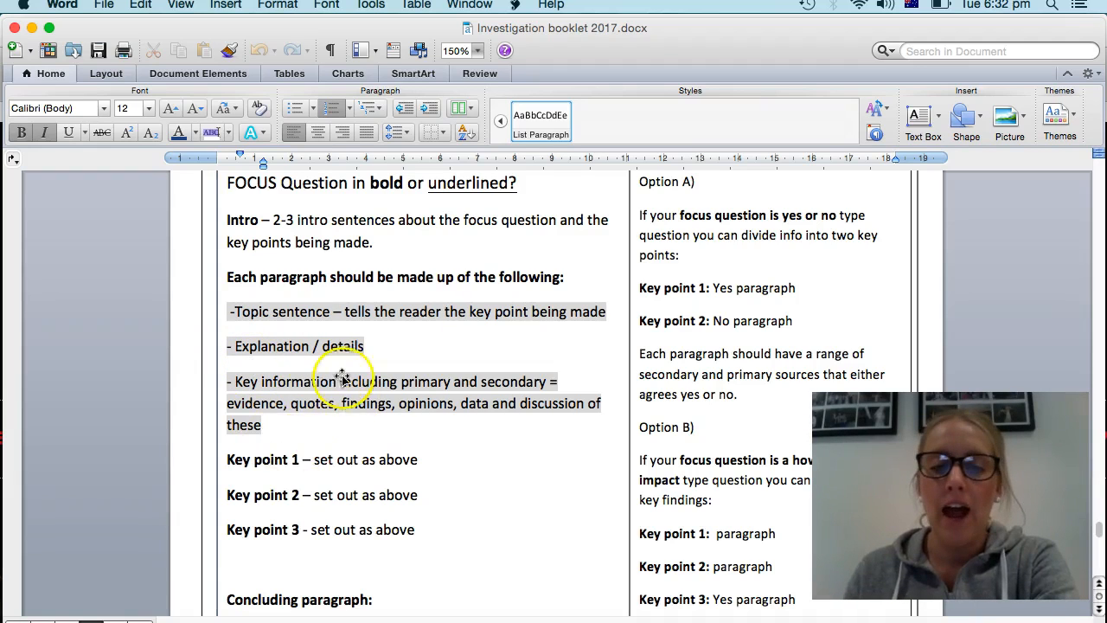
mouse_move(342, 402)
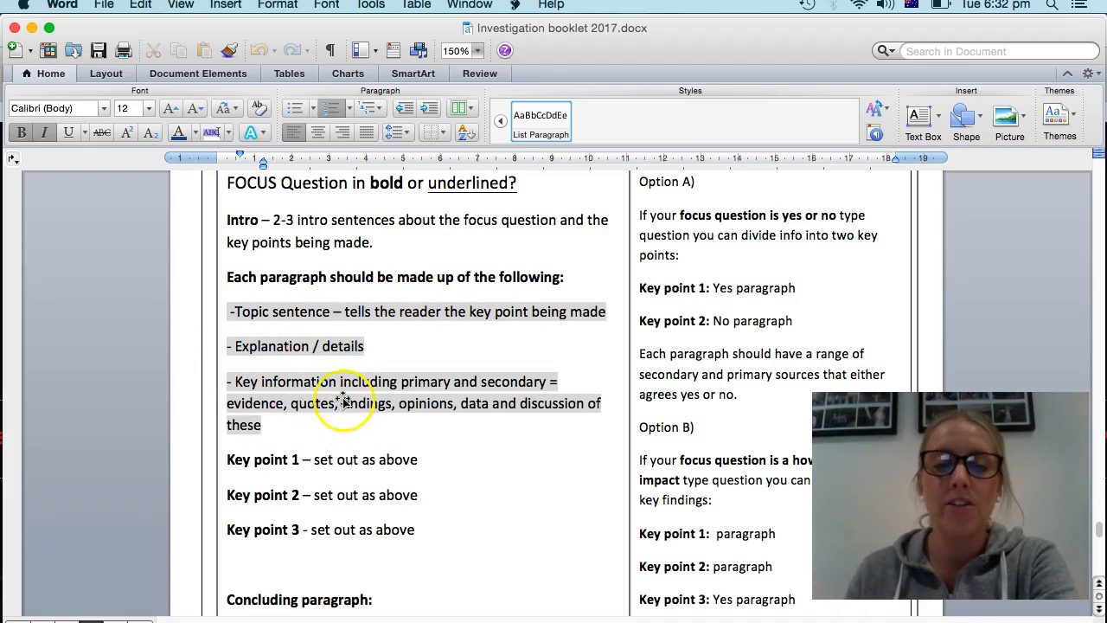
mouse_move(519, 370)
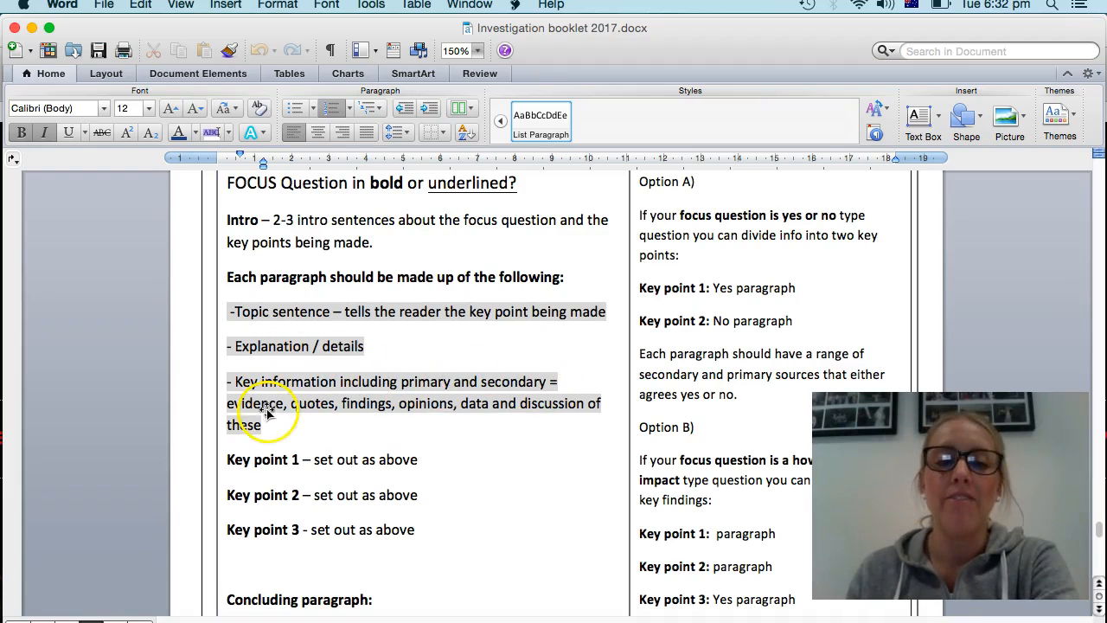
mouse_move(499, 426)
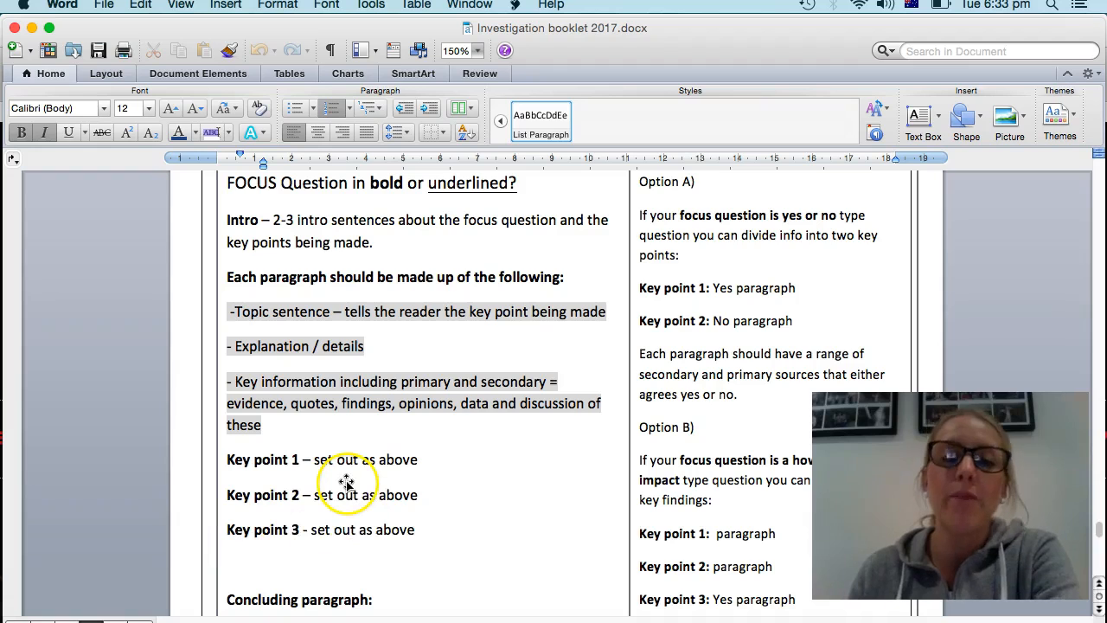
mouse_move(502, 491)
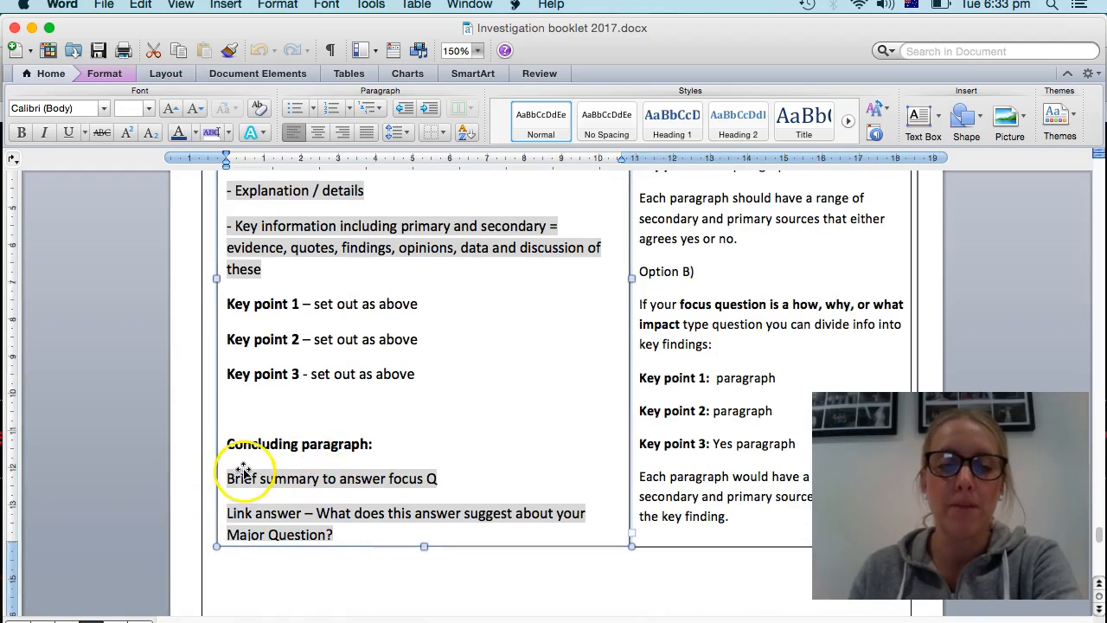
mouse_move(319, 464)
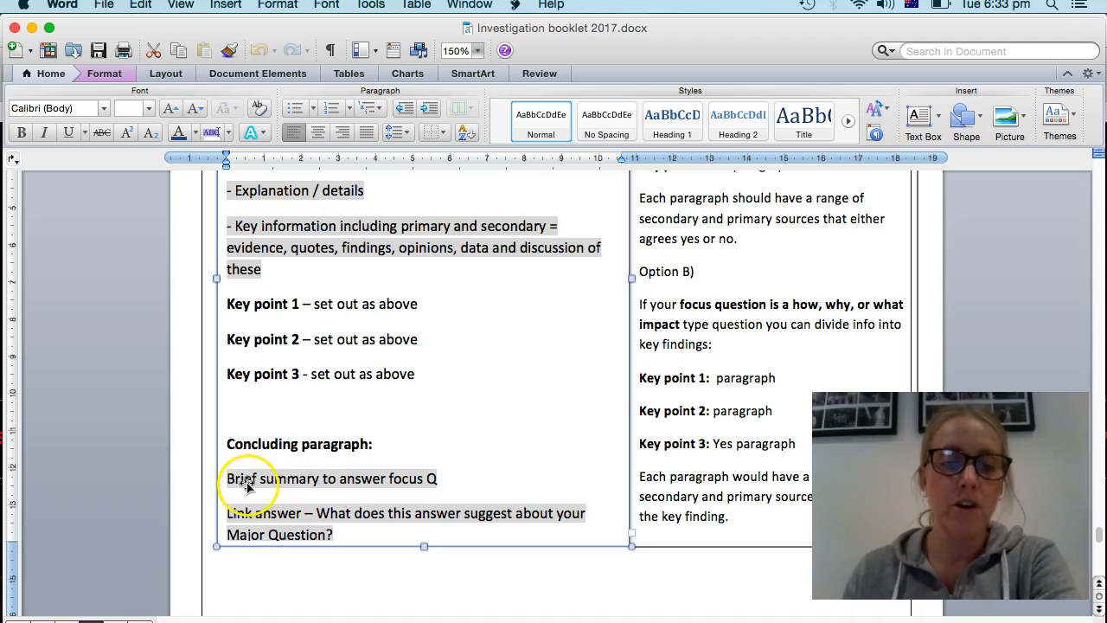
mouse_move(429, 484)
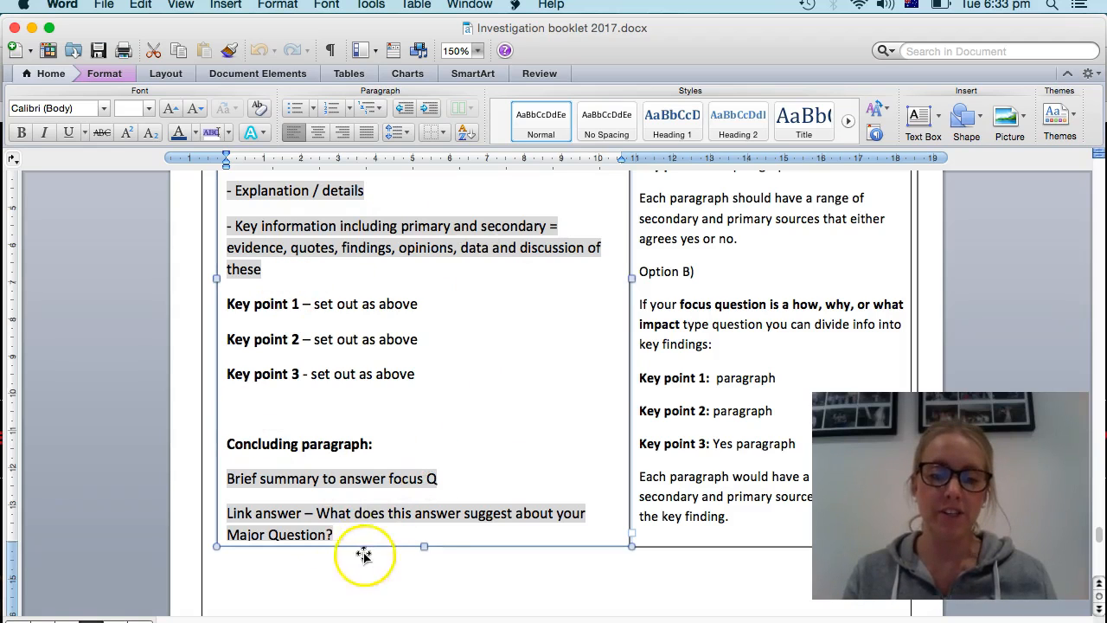
mouse_move(301, 545)
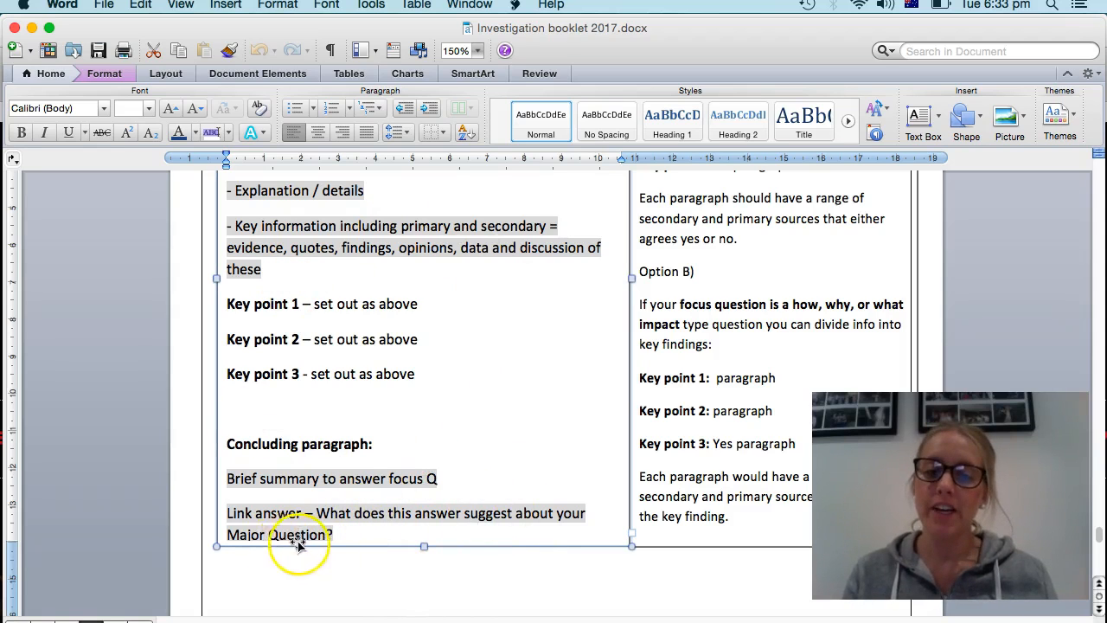
mouse_move(334, 567)
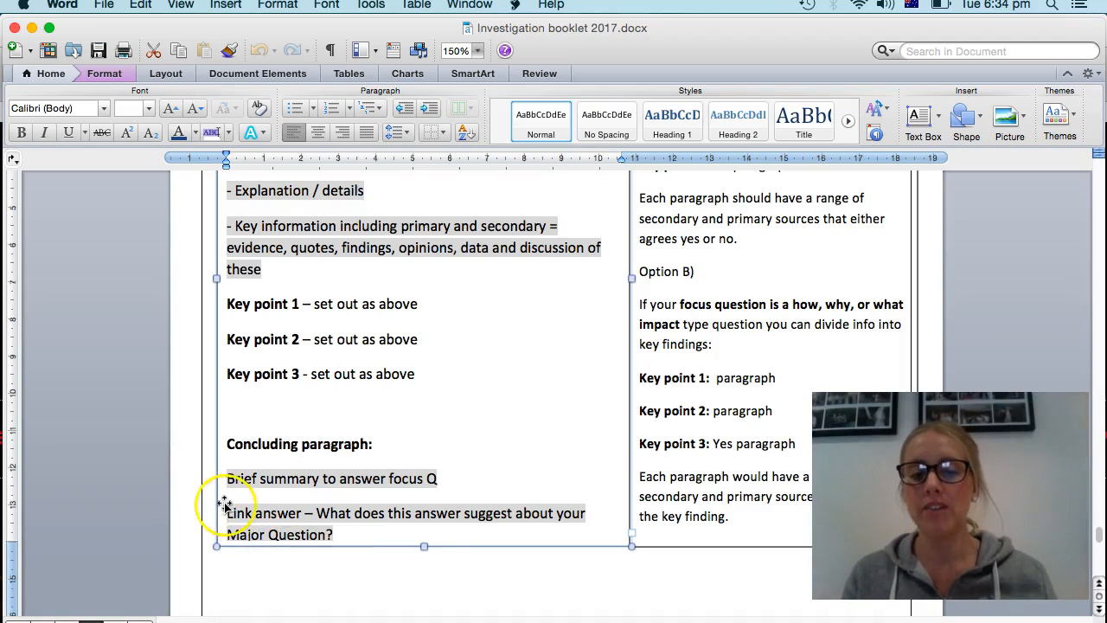
mouse_move(332, 516)
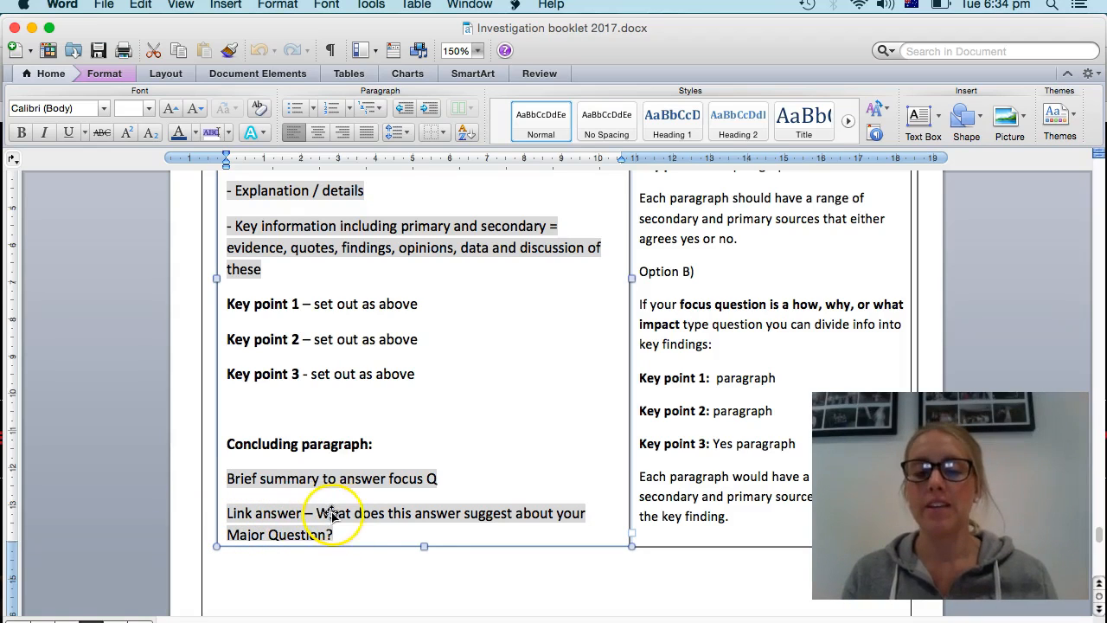
mouse_move(537, 522)
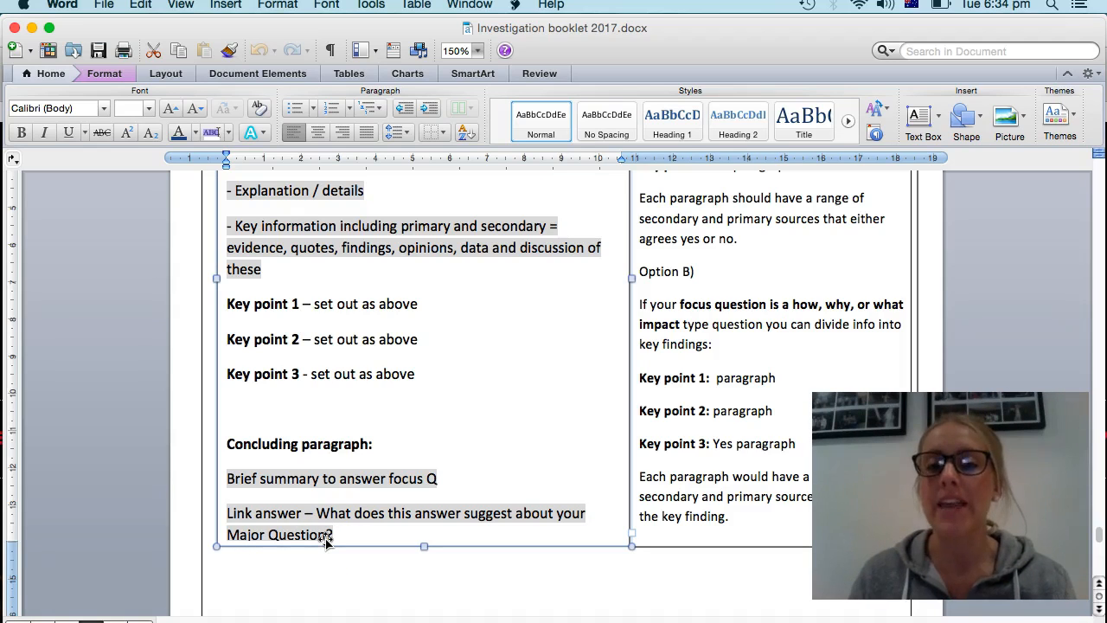
mouse_move(489, 529)
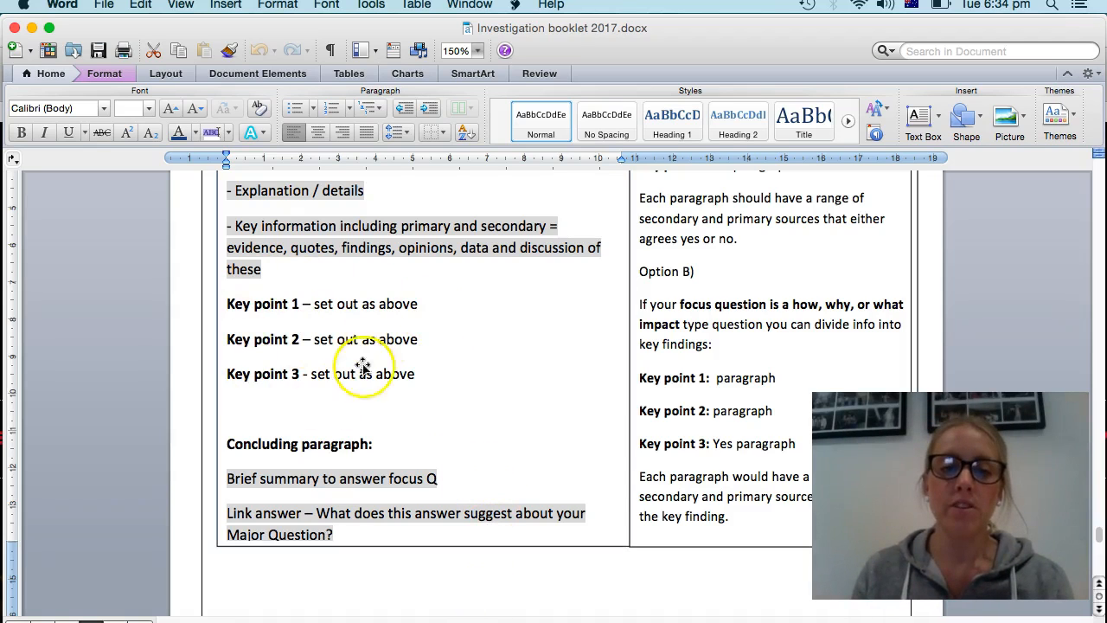
mouse_move(289, 277)
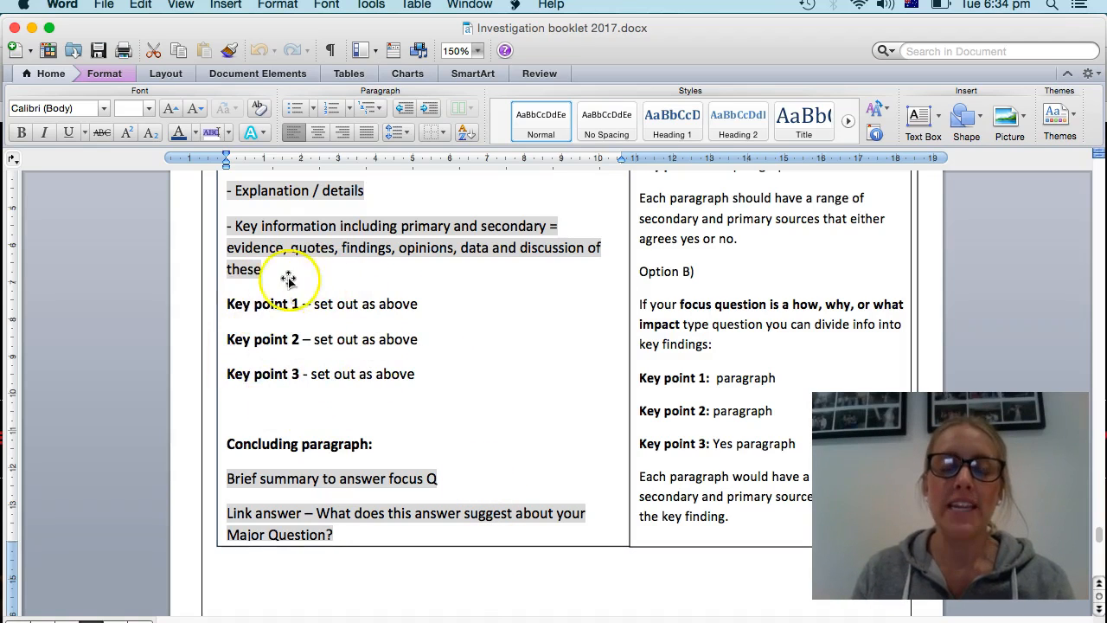
mouse_move(677, 305)
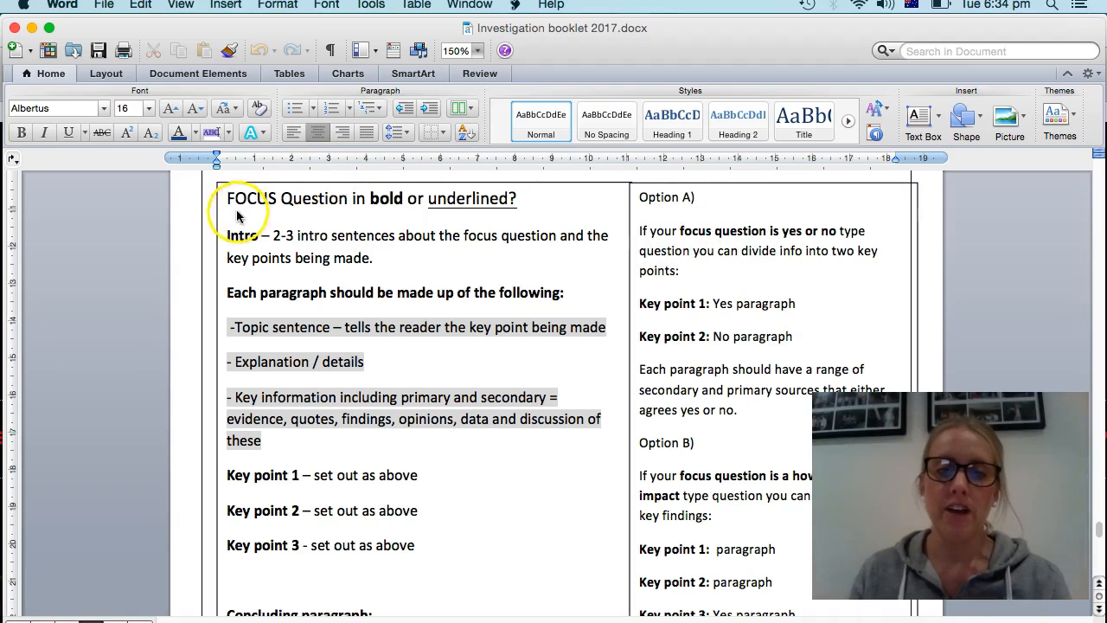
mouse_move(775, 235)
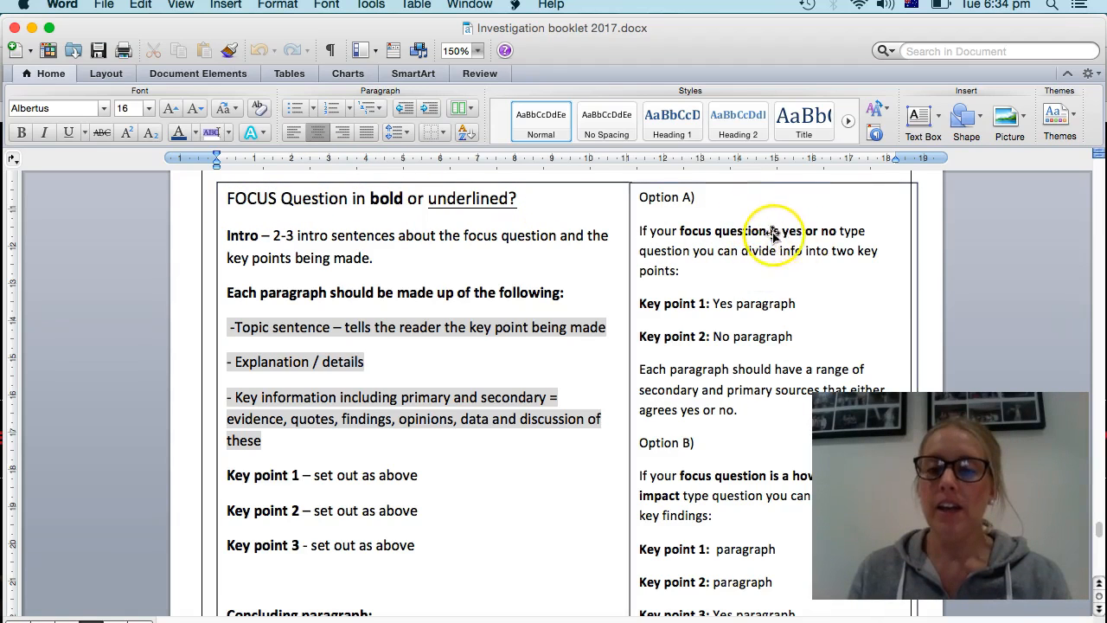
mouse_move(777, 267)
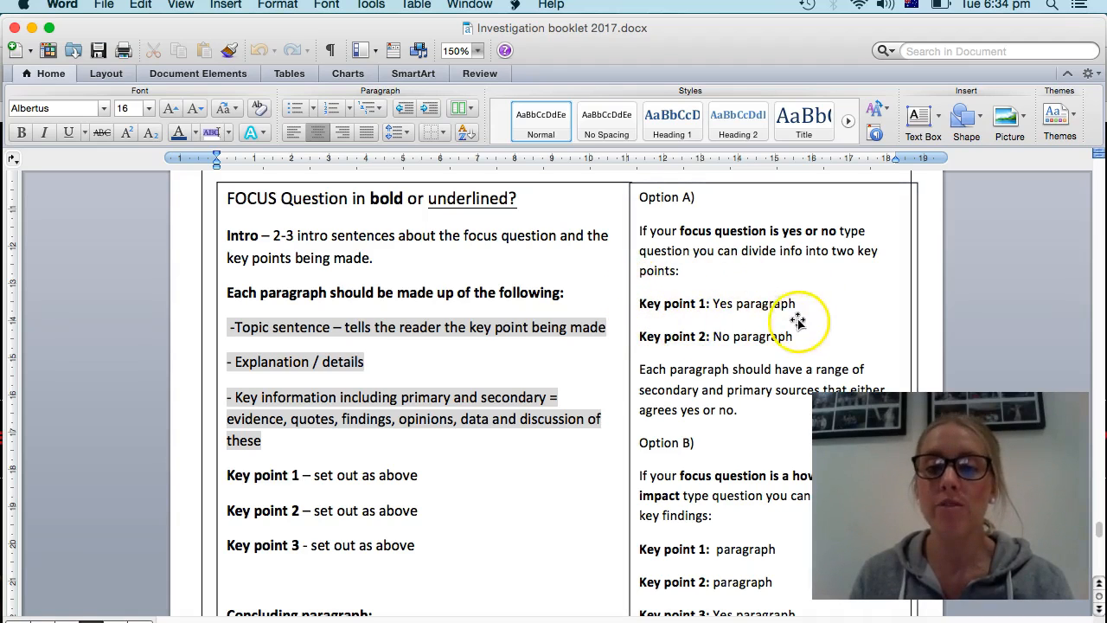
mouse_move(815, 316)
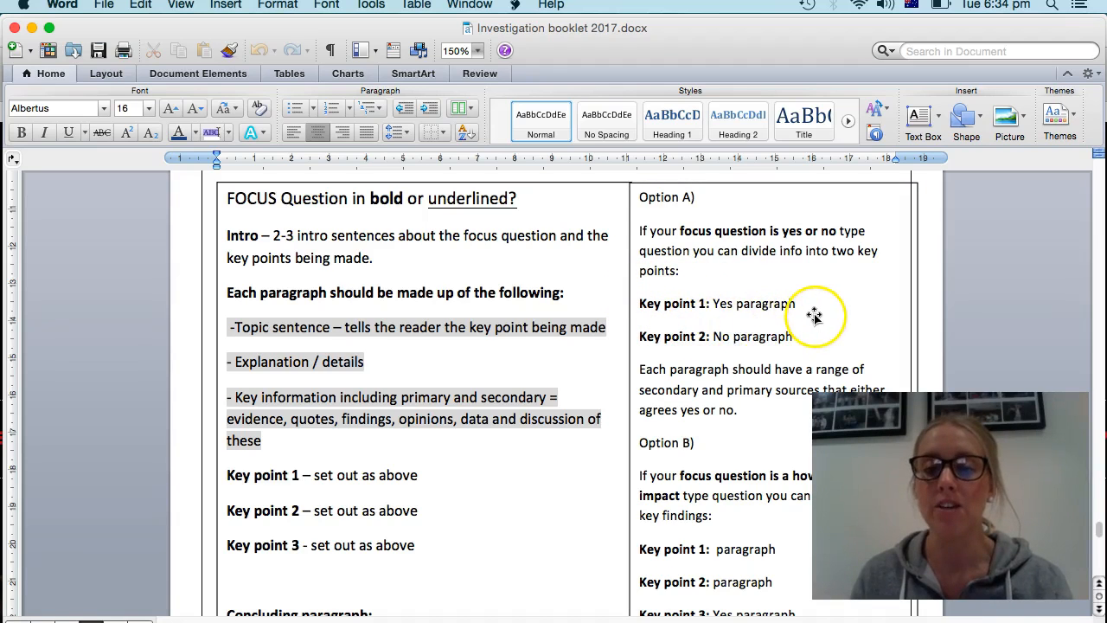
mouse_move(792, 349)
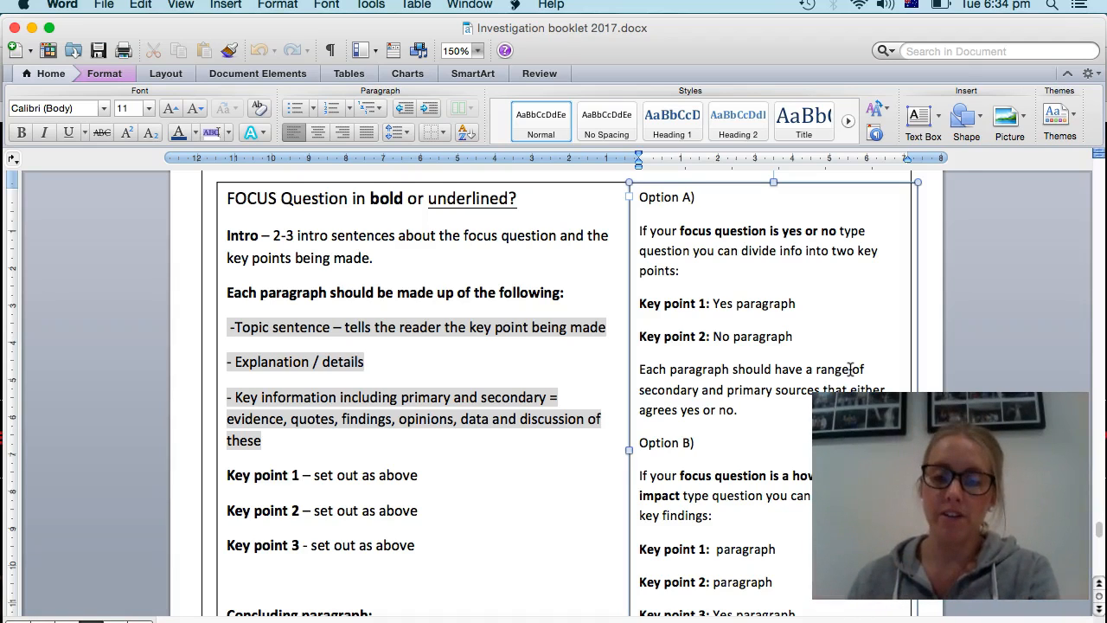
- Delete 'Yes' so 'Key point 3' reads 'paragraph', then return to the page top
left_click(795, 336)
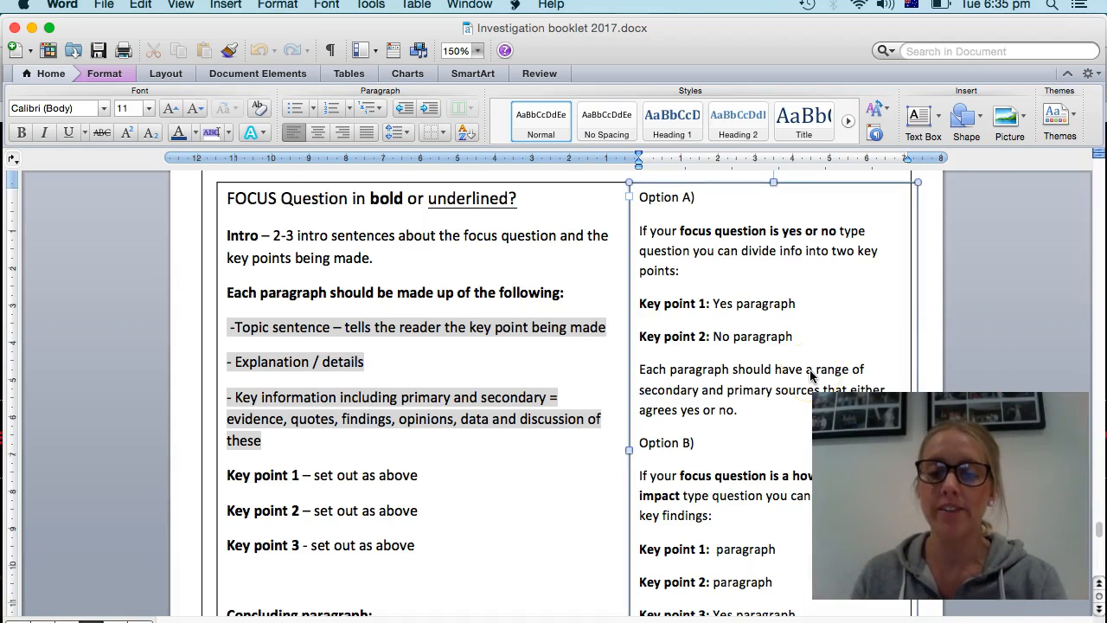
scroll("down", 3)
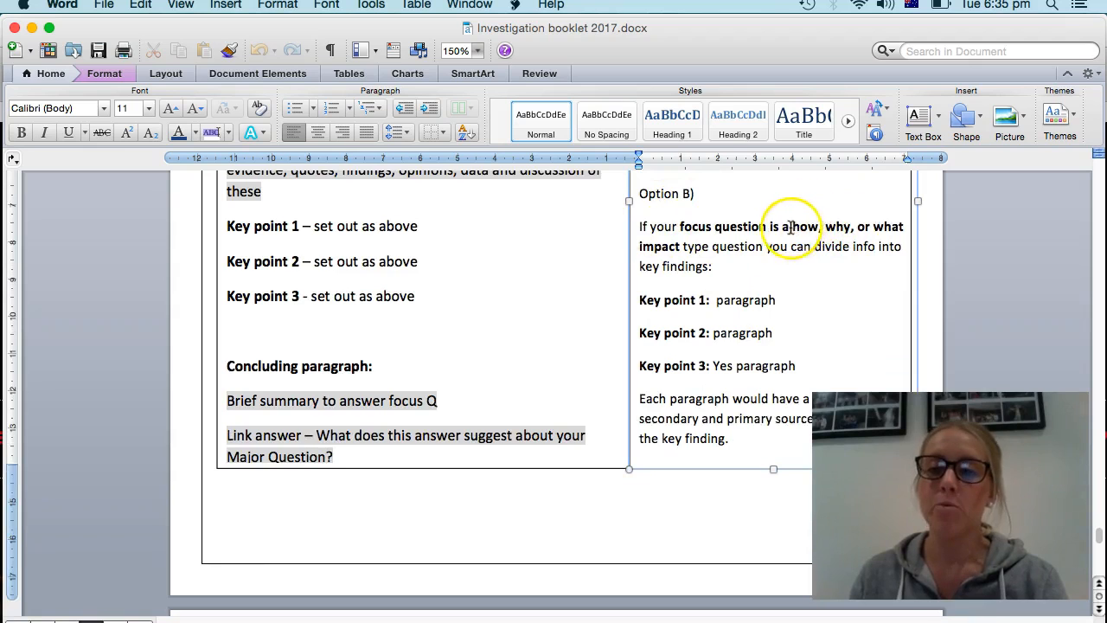
mouse_move(876, 229)
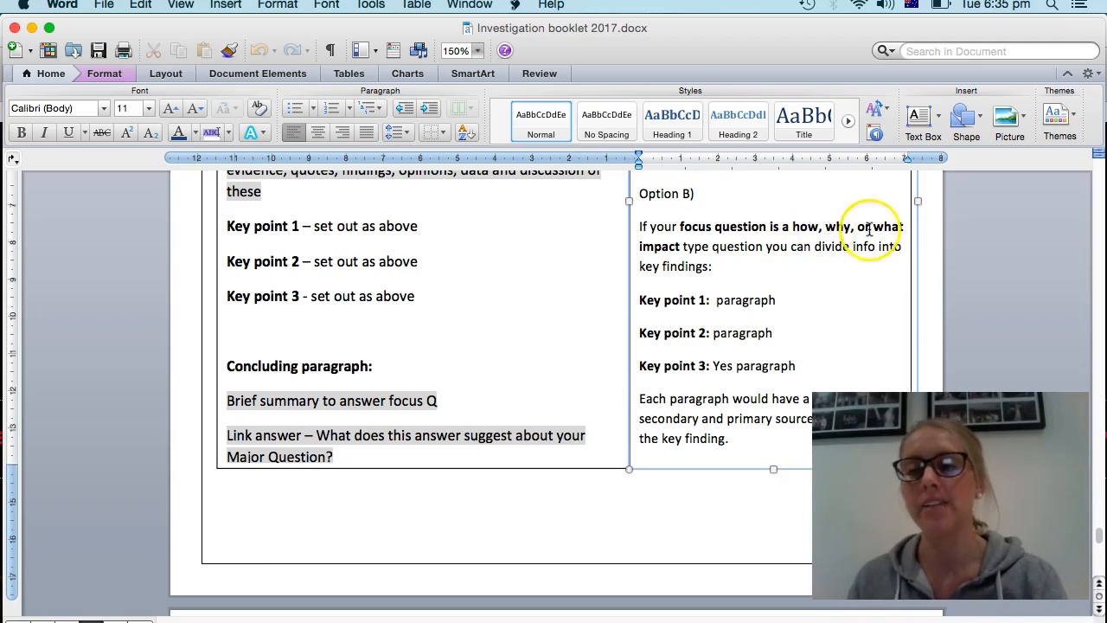
mouse_move(734, 242)
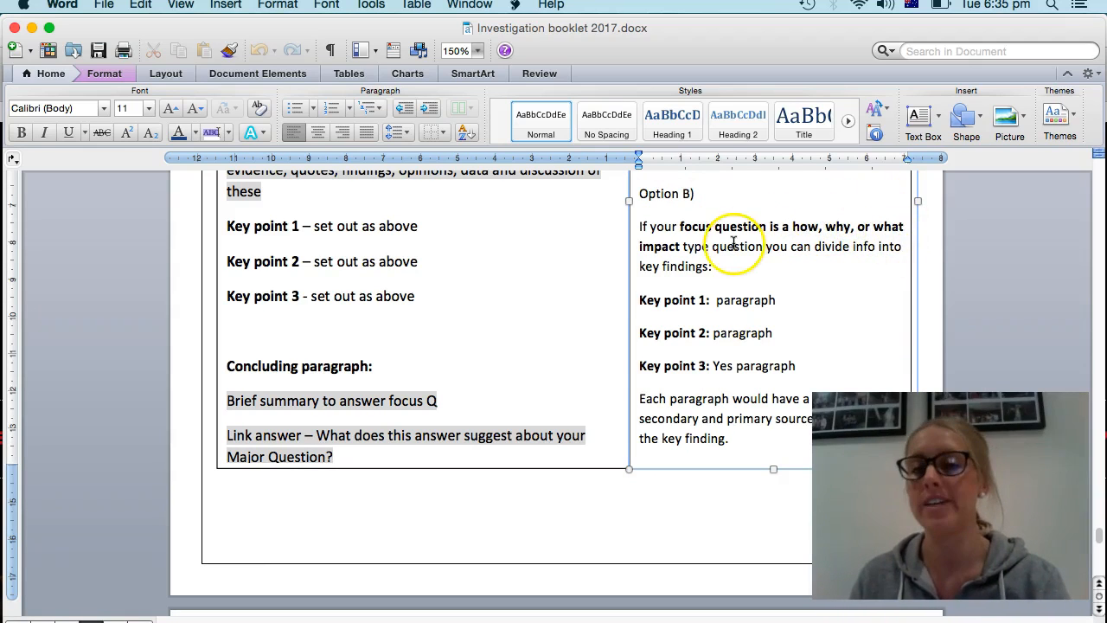
mouse_move(656, 260)
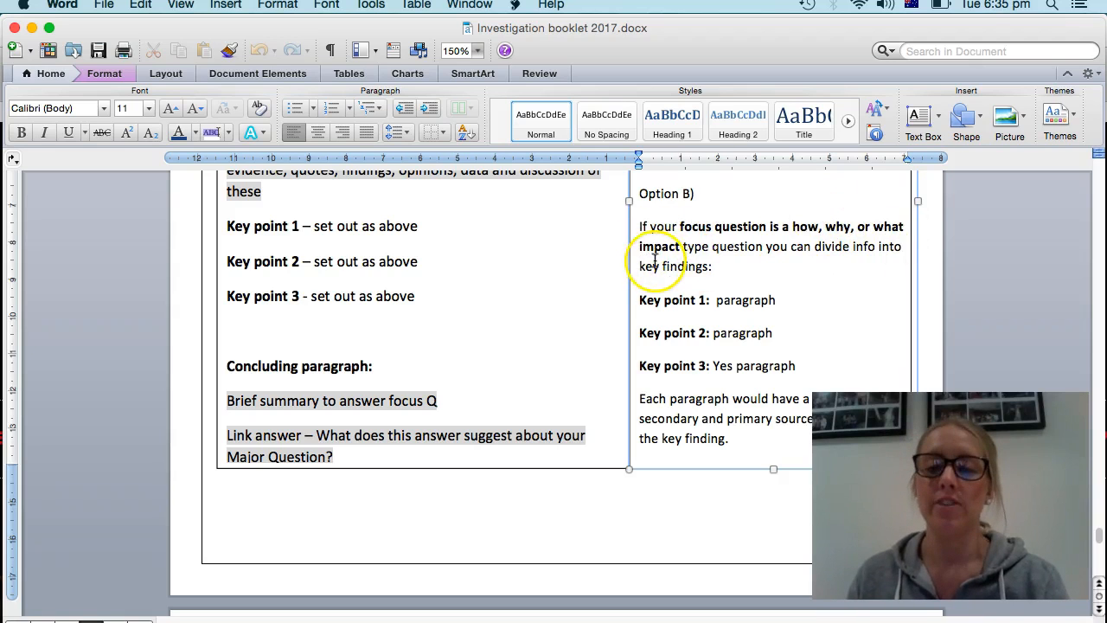
mouse_move(741, 249)
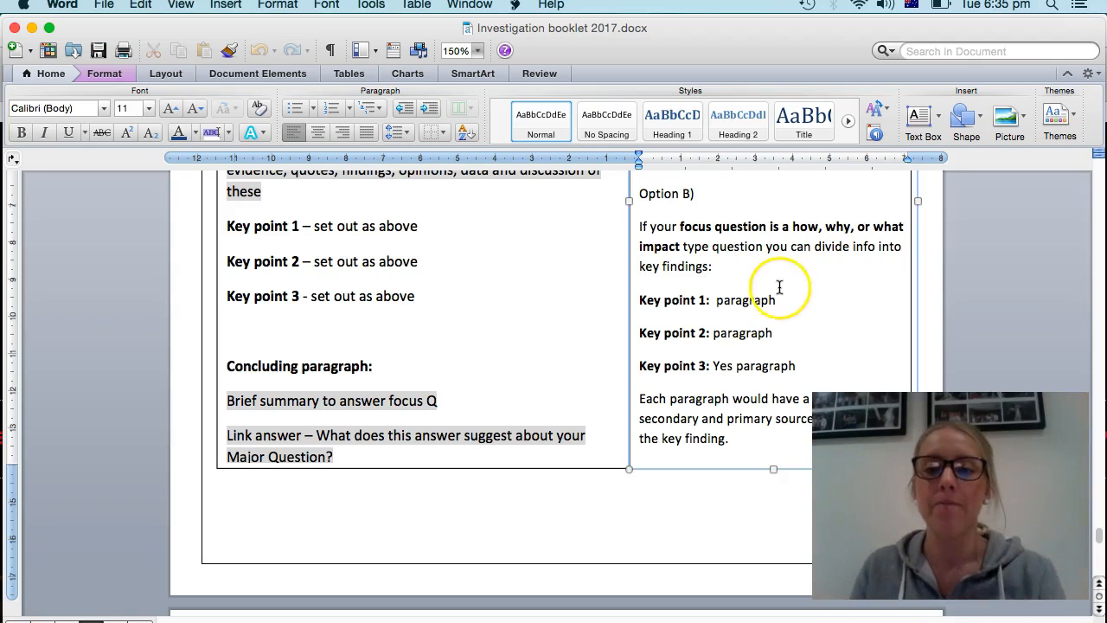
mouse_move(715, 315)
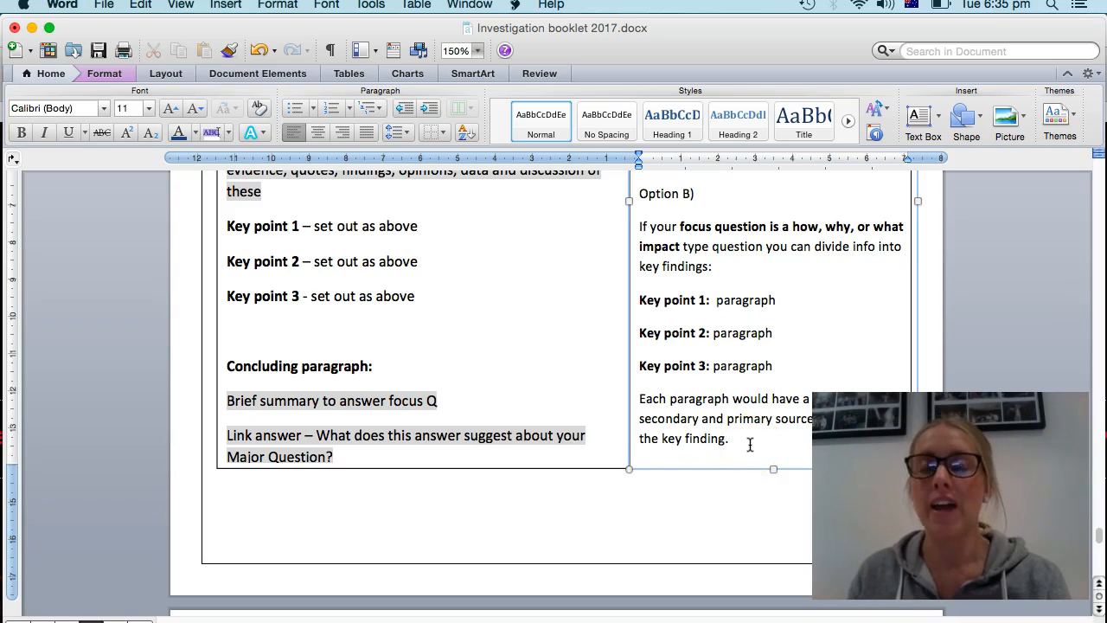
left_click(713, 367)
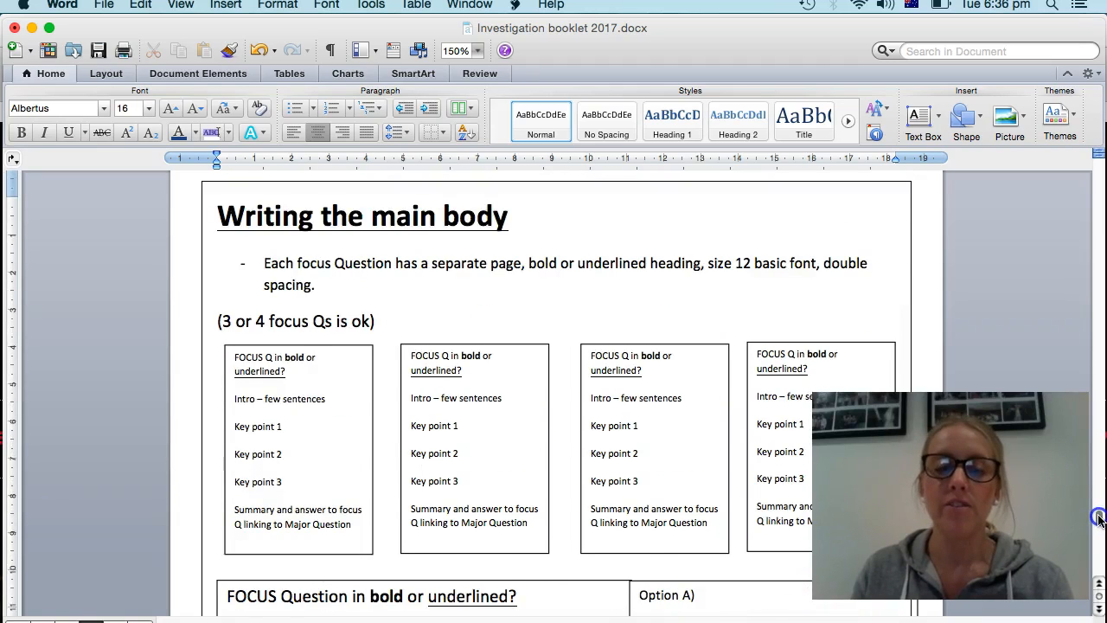
scroll("down", 3)
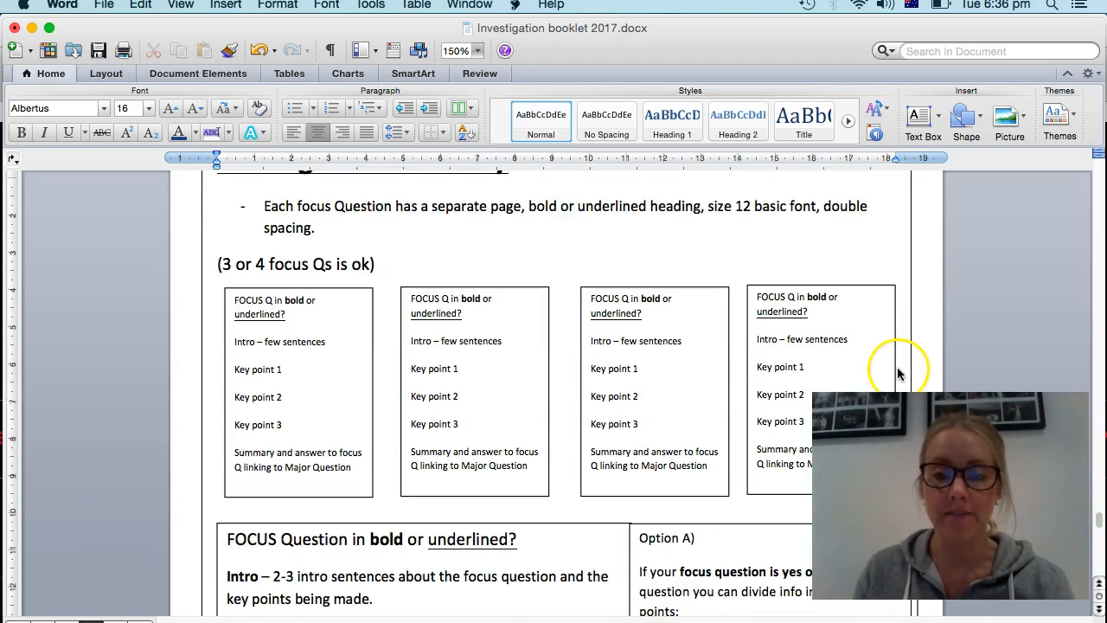
mouse_move(488, 256)
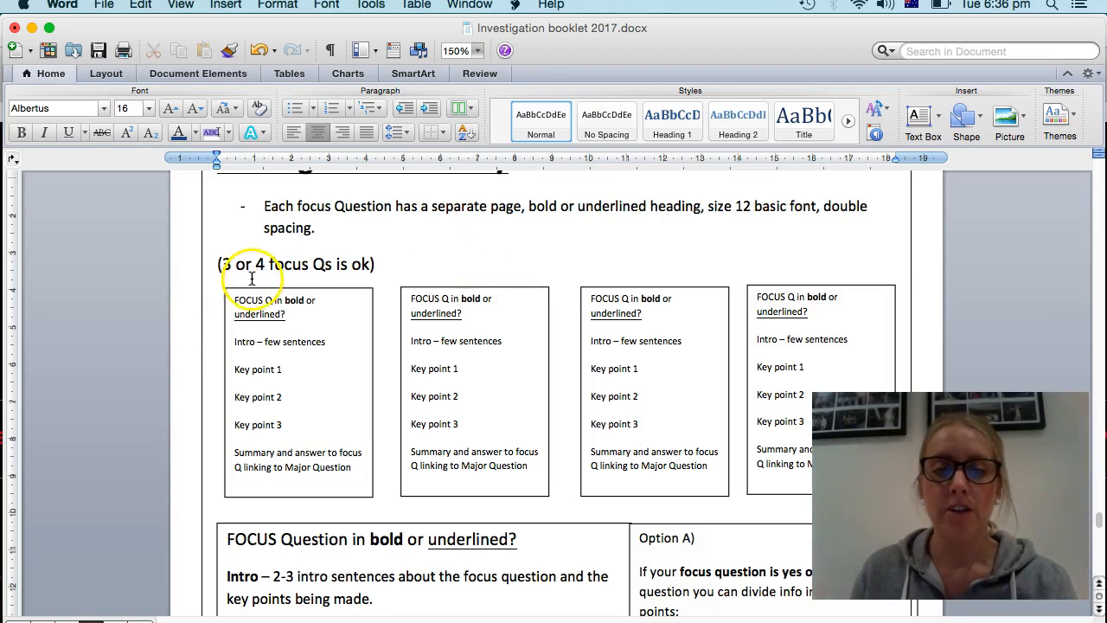
mouse_move(723, 242)
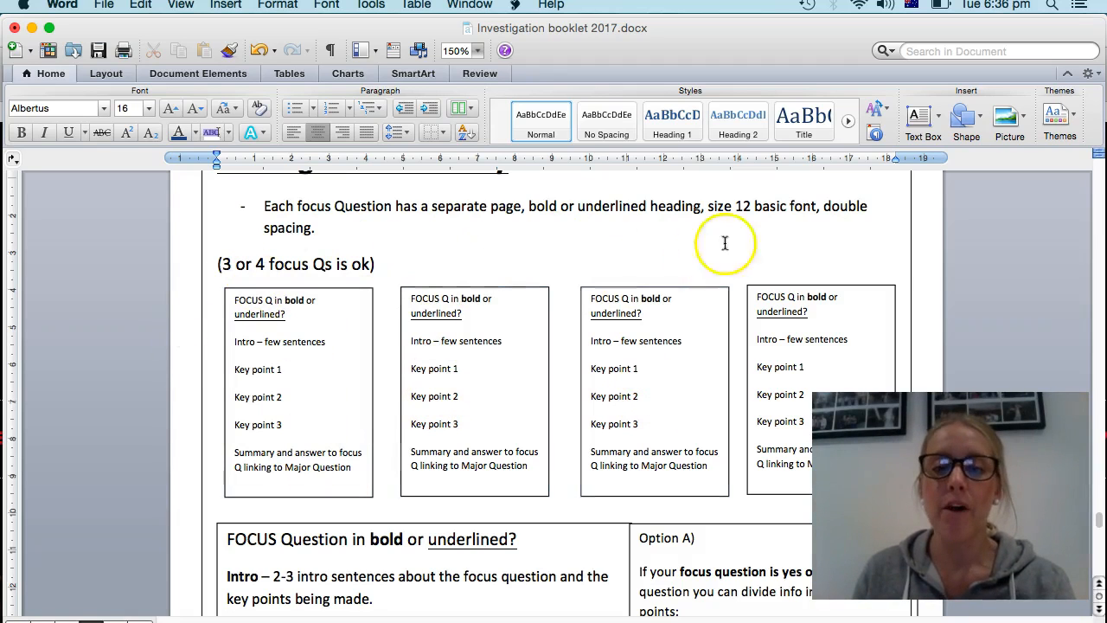
mouse_move(284, 358)
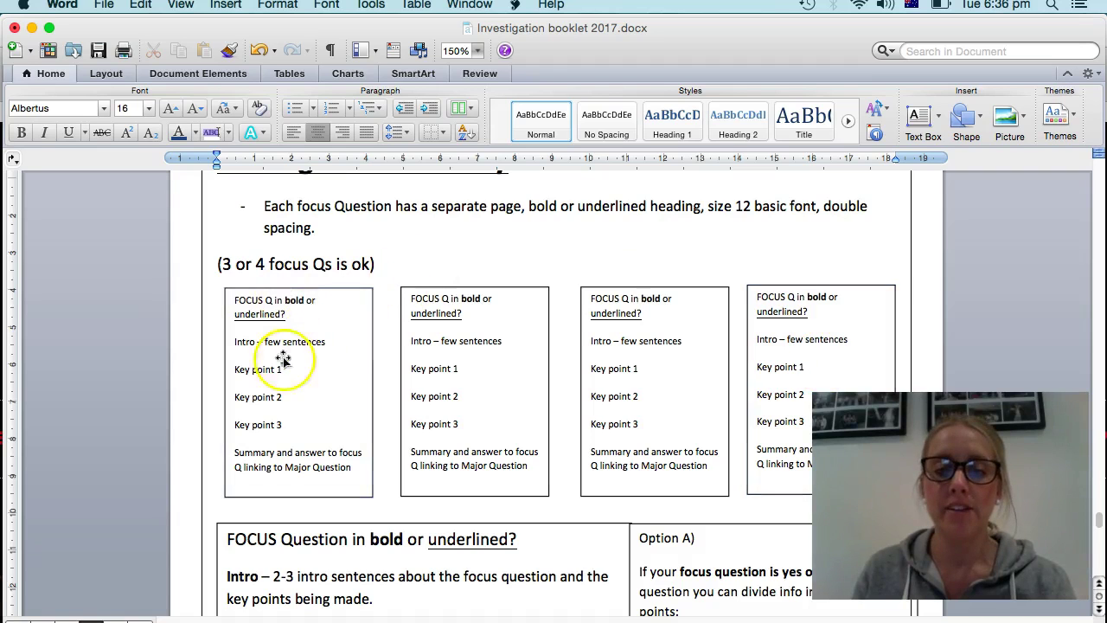
mouse_move(266, 410)
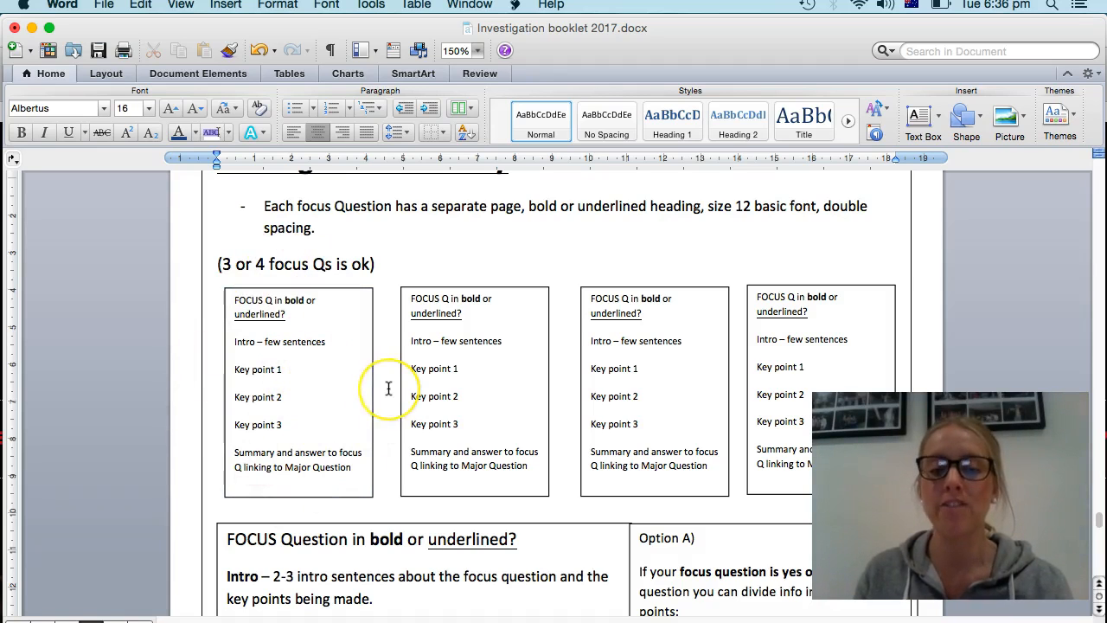
mouse_move(381, 370)
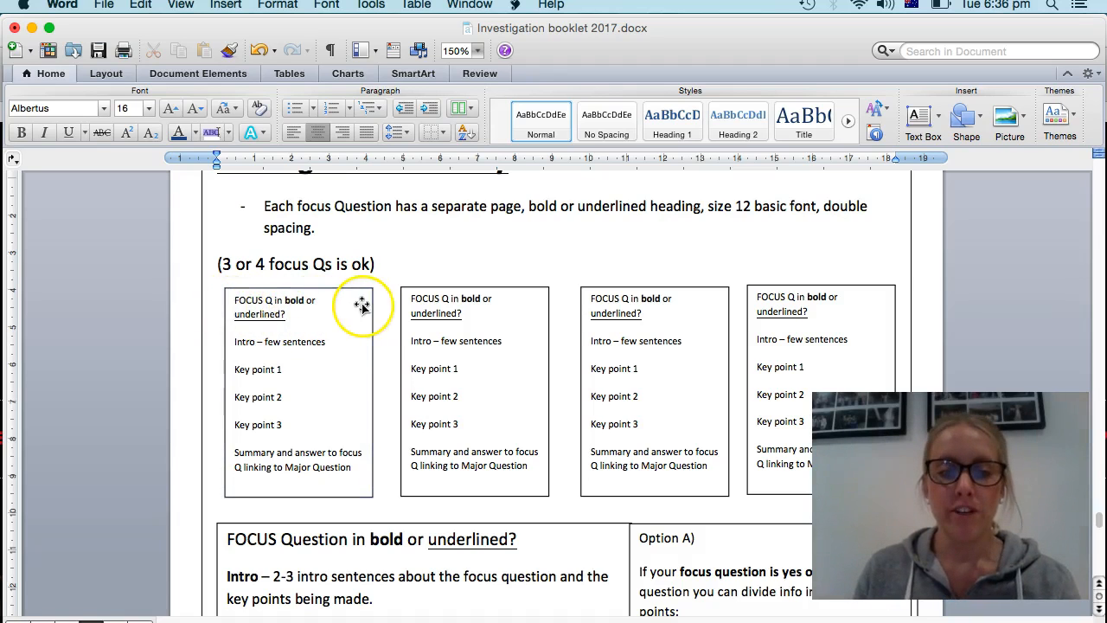
mouse_move(251, 342)
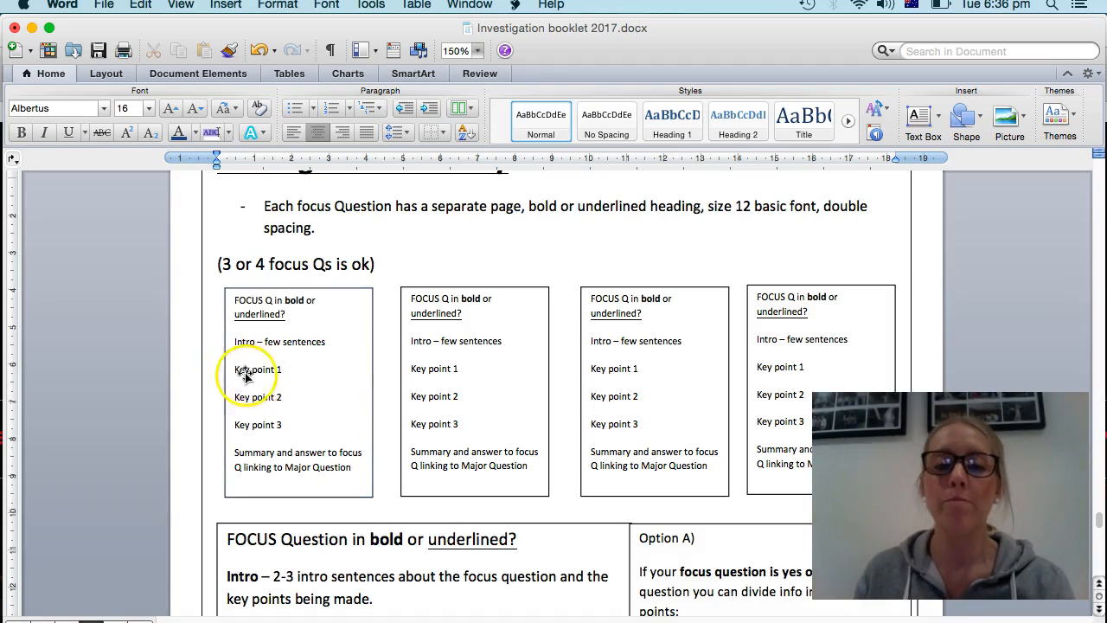
mouse_move(305, 370)
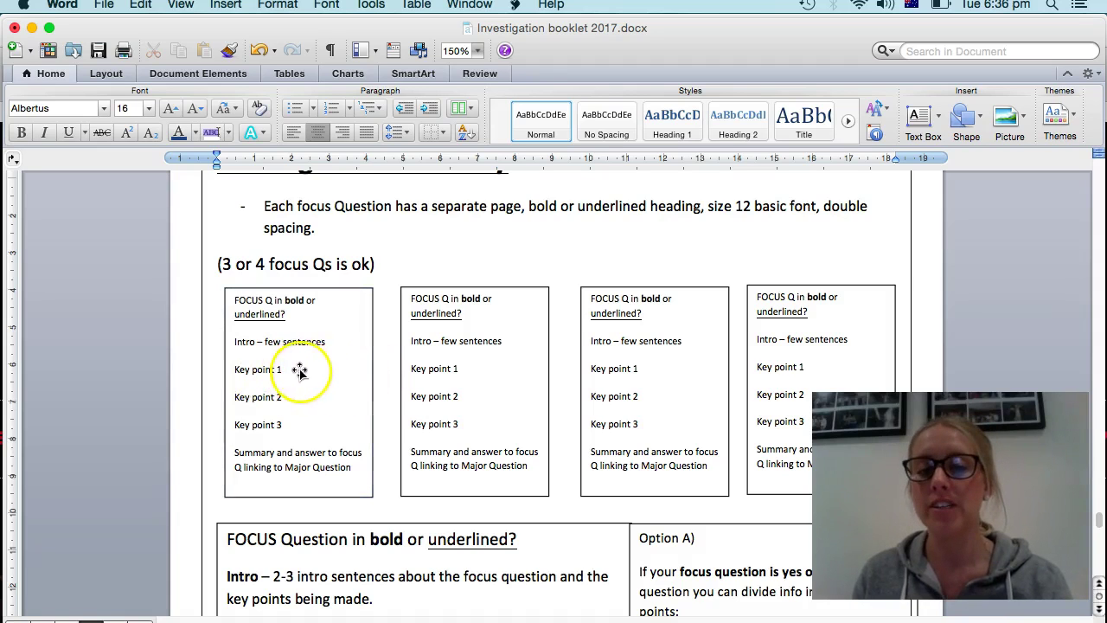
mouse_move(322, 372)
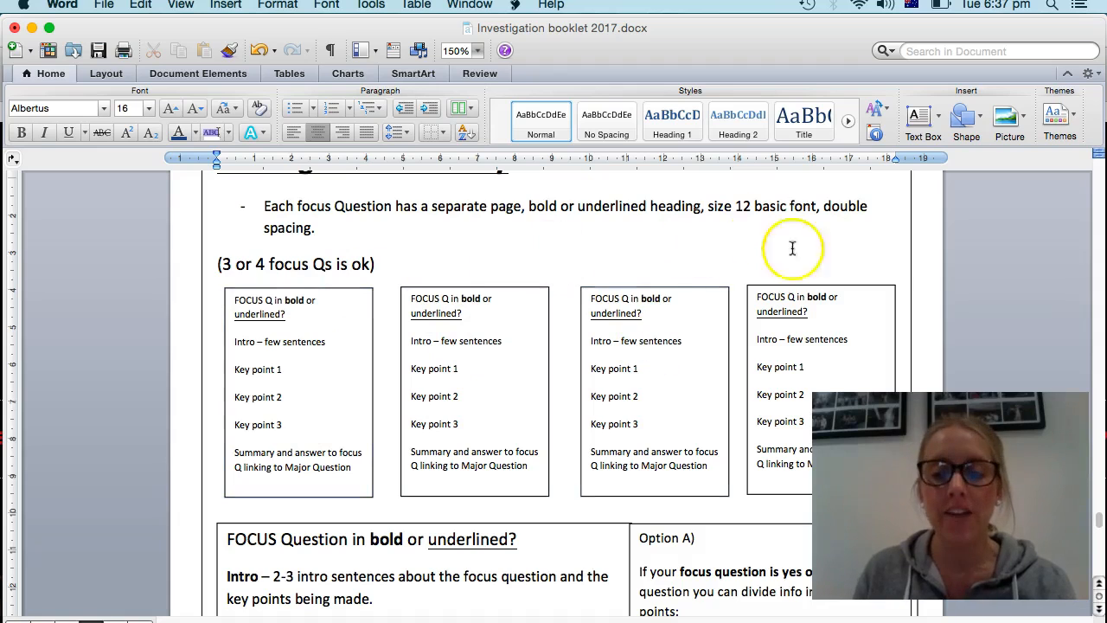
mouse_move(812, 301)
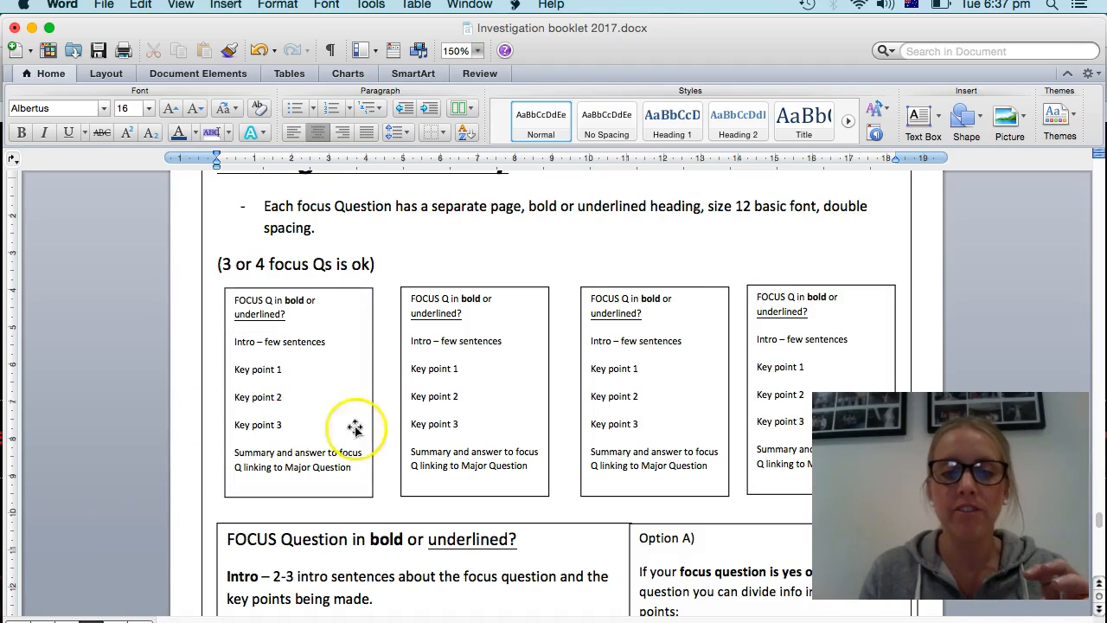
mouse_move(860, 358)
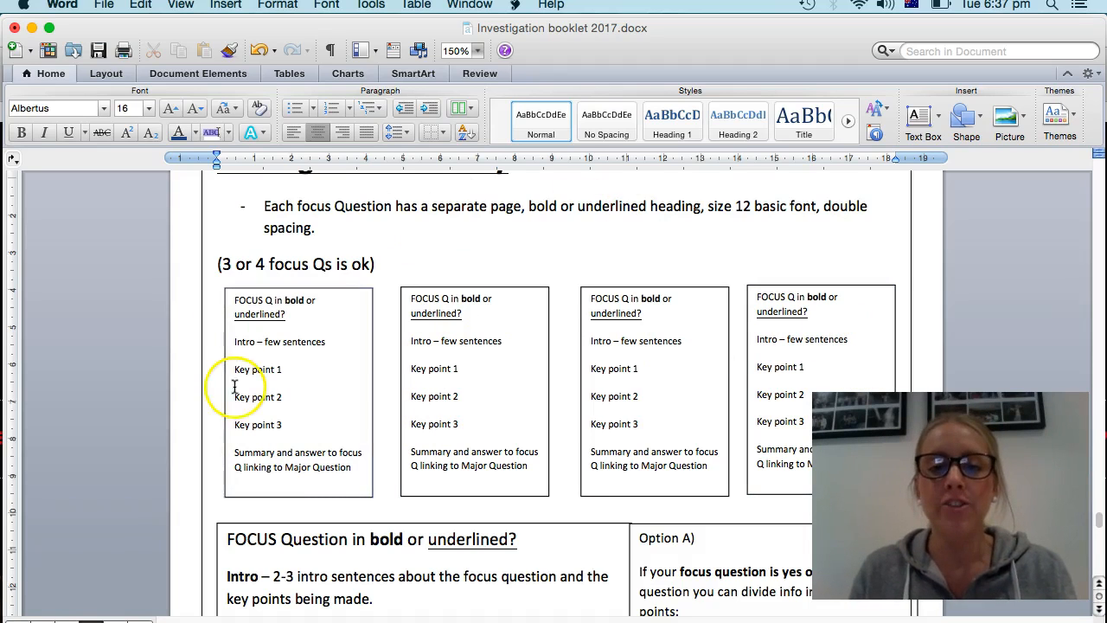
mouse_move(468, 422)
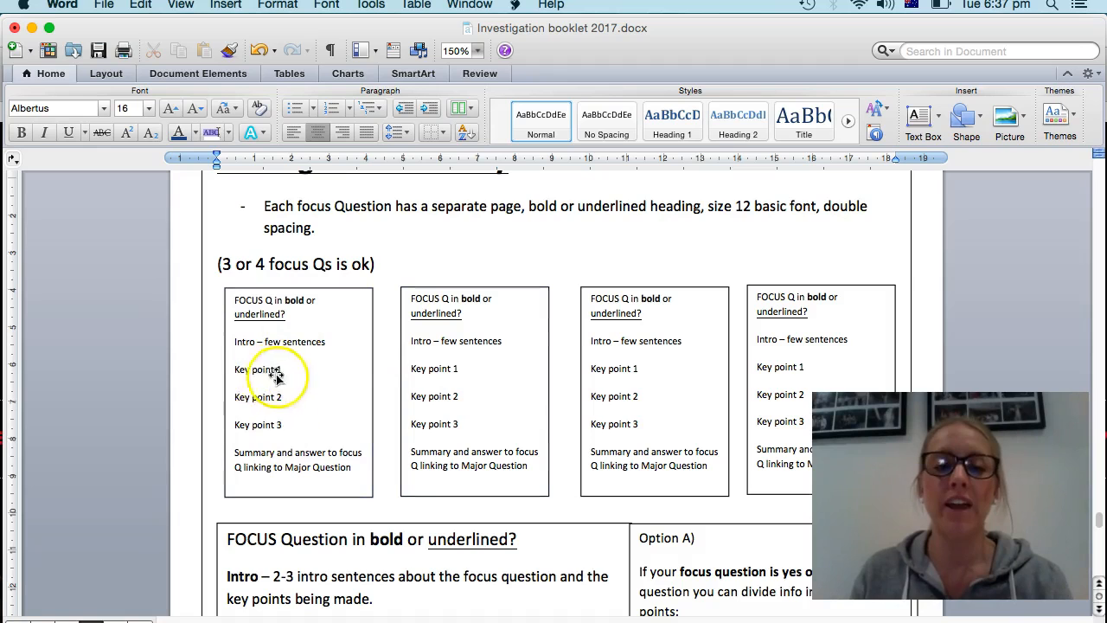
mouse_move(699, 367)
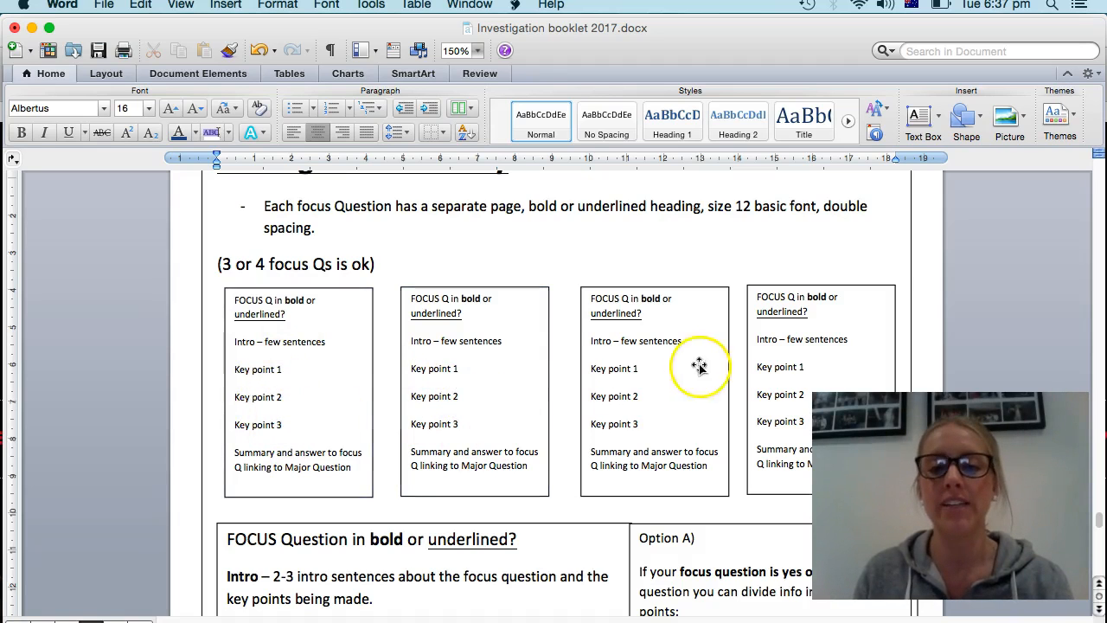
mouse_move(755, 448)
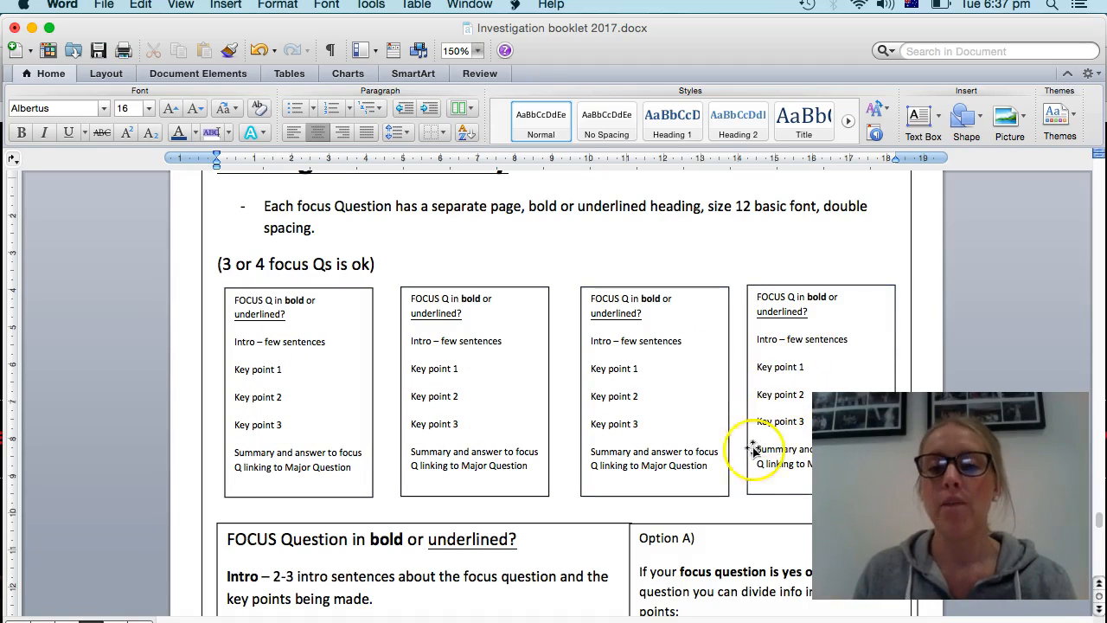